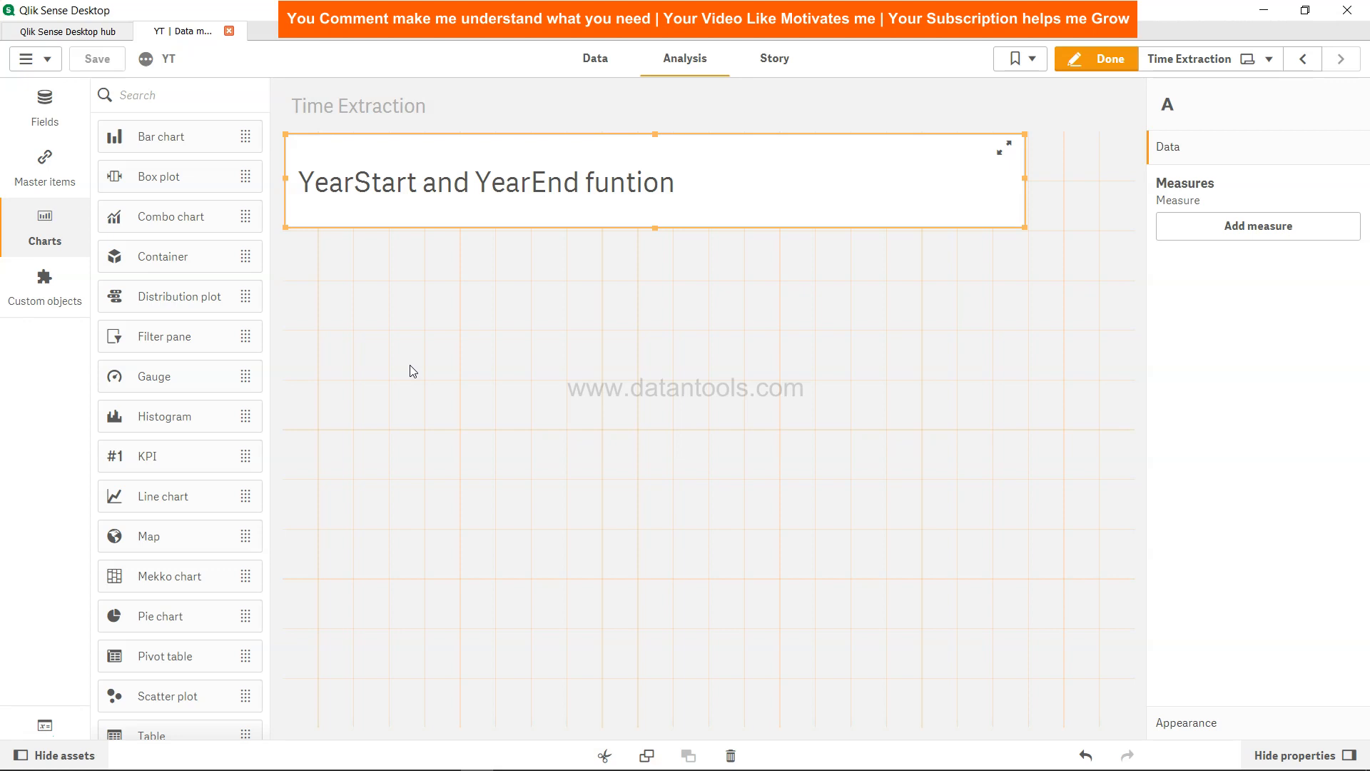
mouse_move(604, 159)
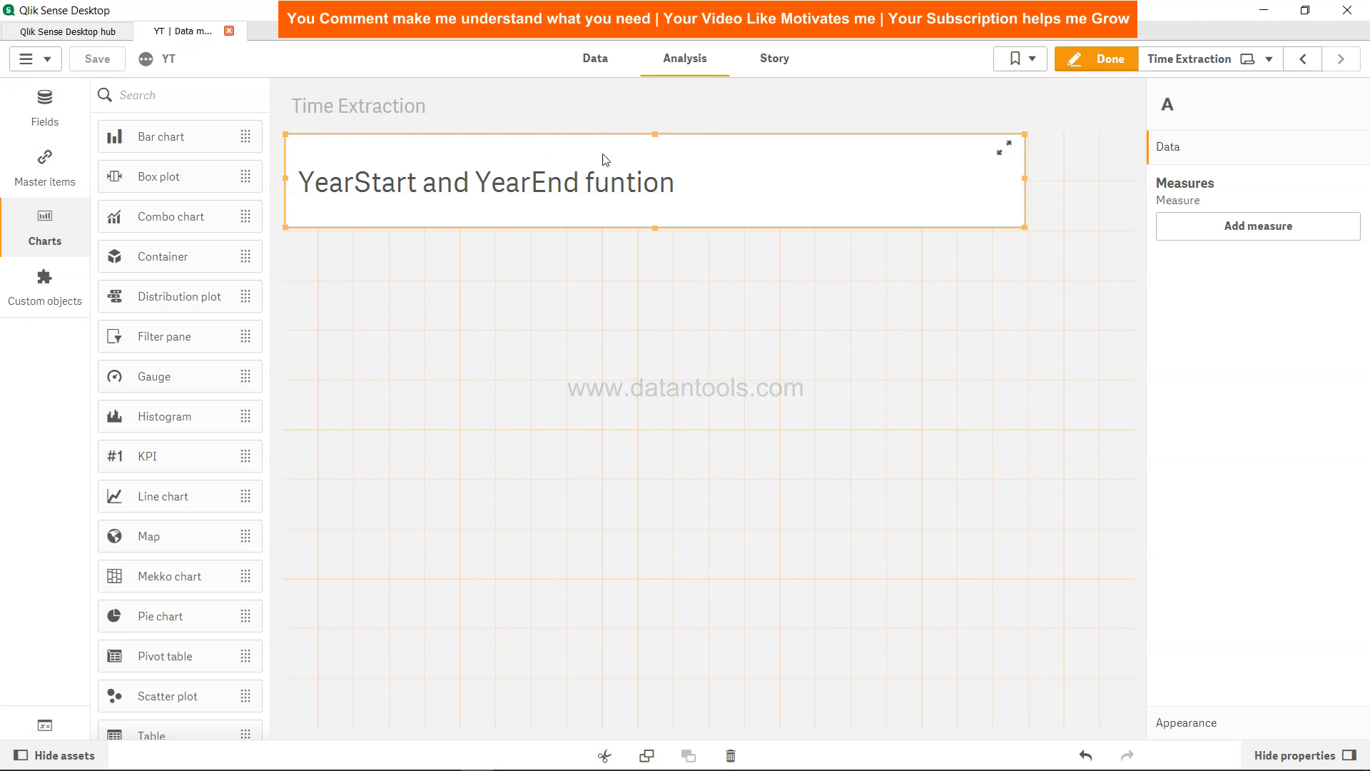
Step: Open the data load script's Date Functions section with the TempTable inline InvDate list
left_click(594, 58)
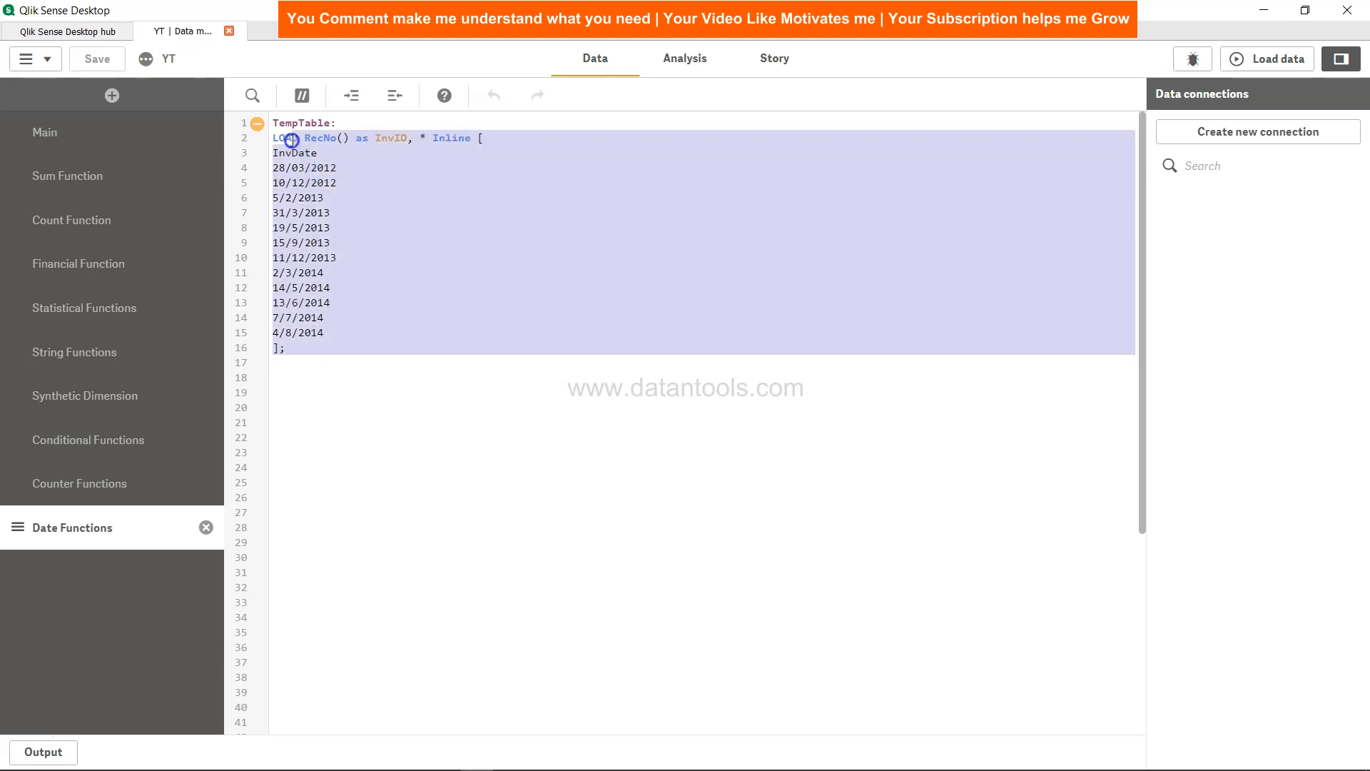
Step: Below the inline table, add the label year_start_end: followed by 'Load *,'
left_click(282, 122)
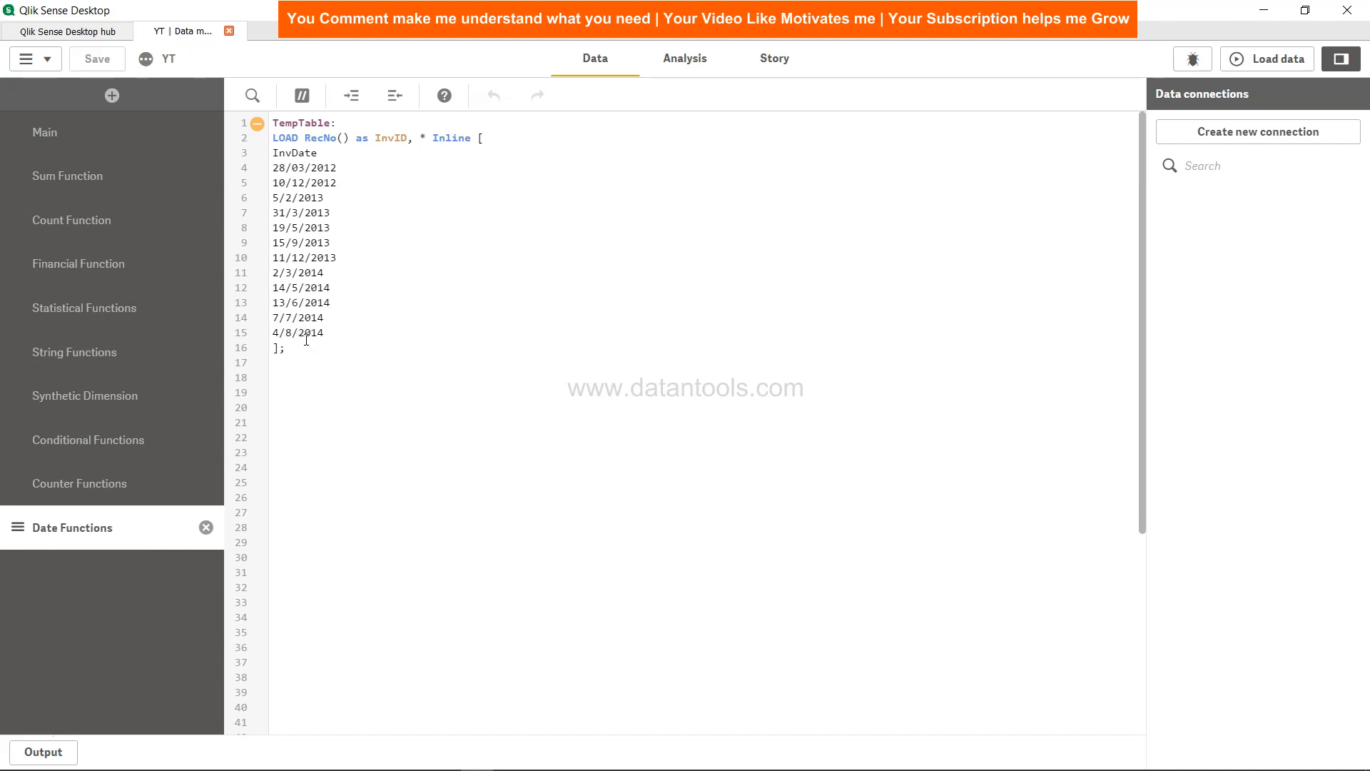
type("year")
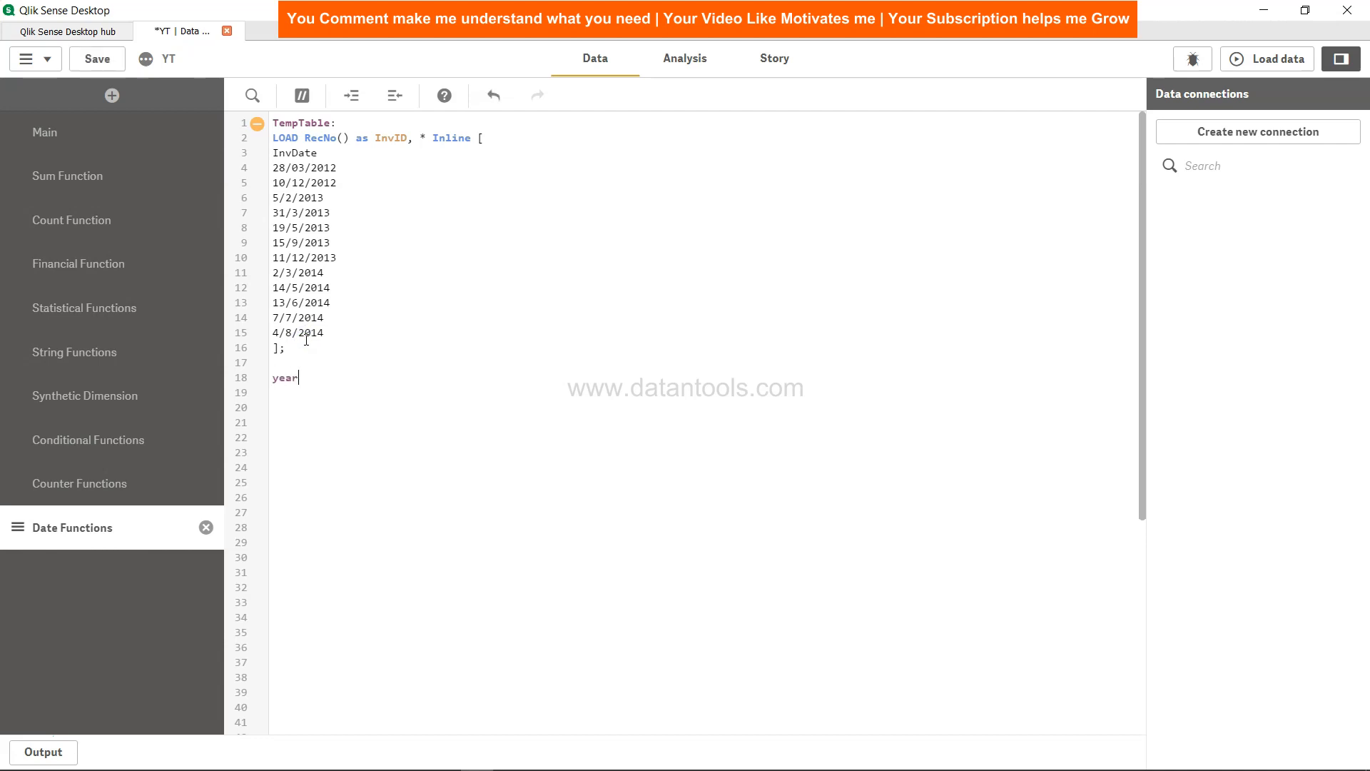
type("_start_e")
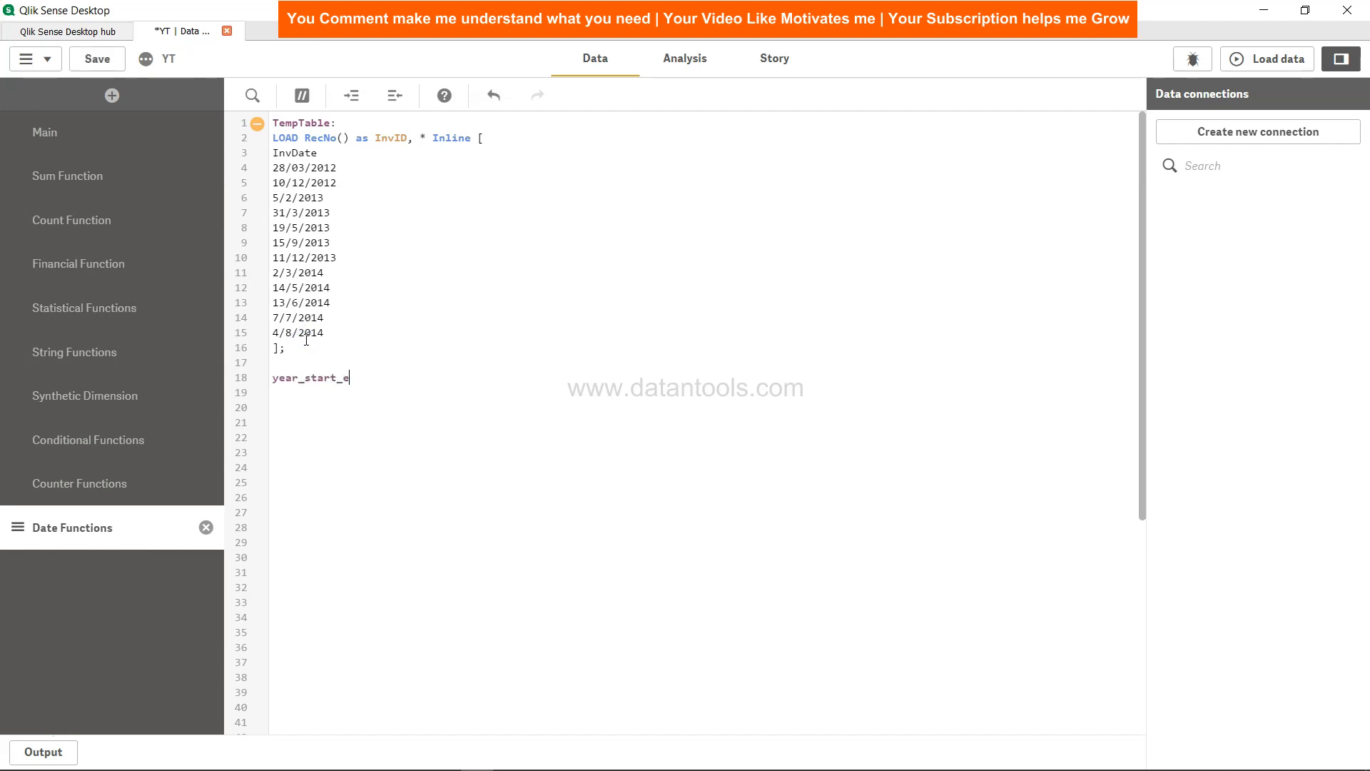
type("nd:")
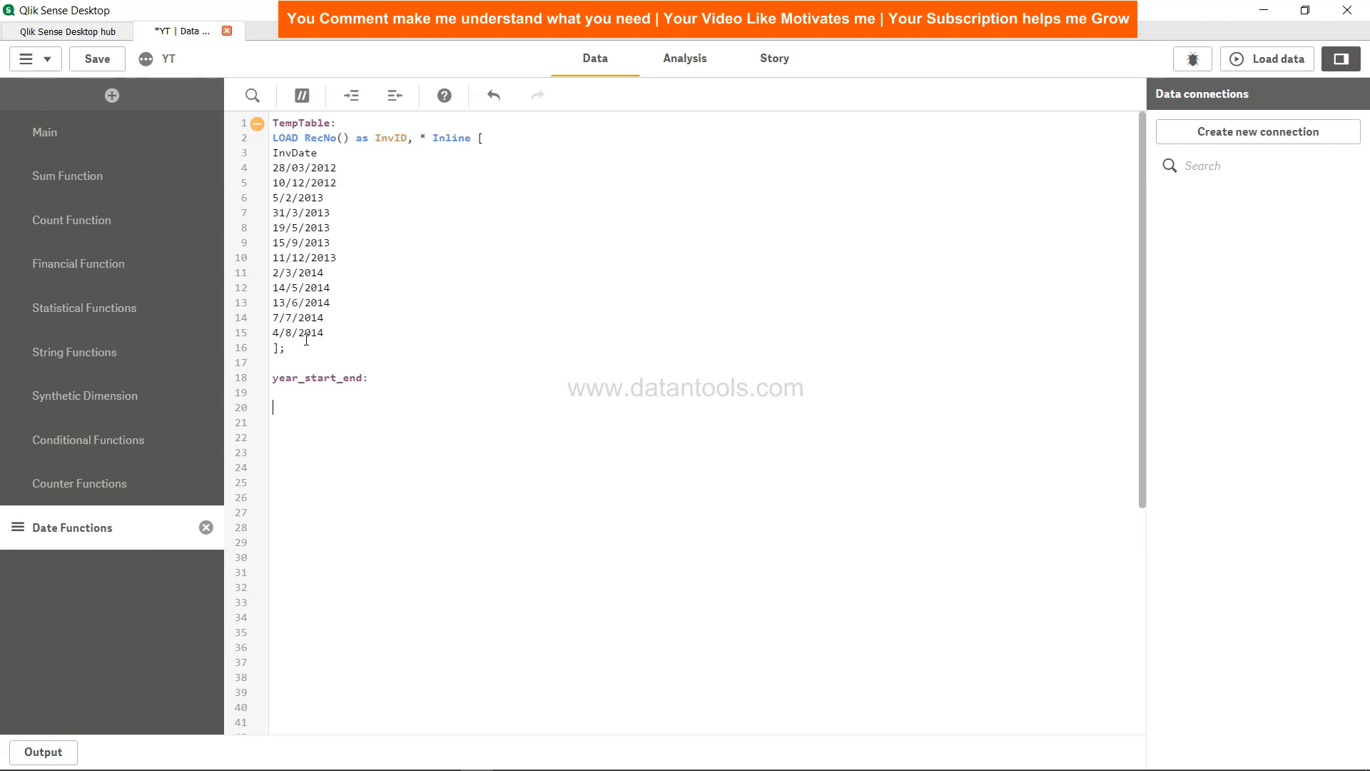
type("Load")
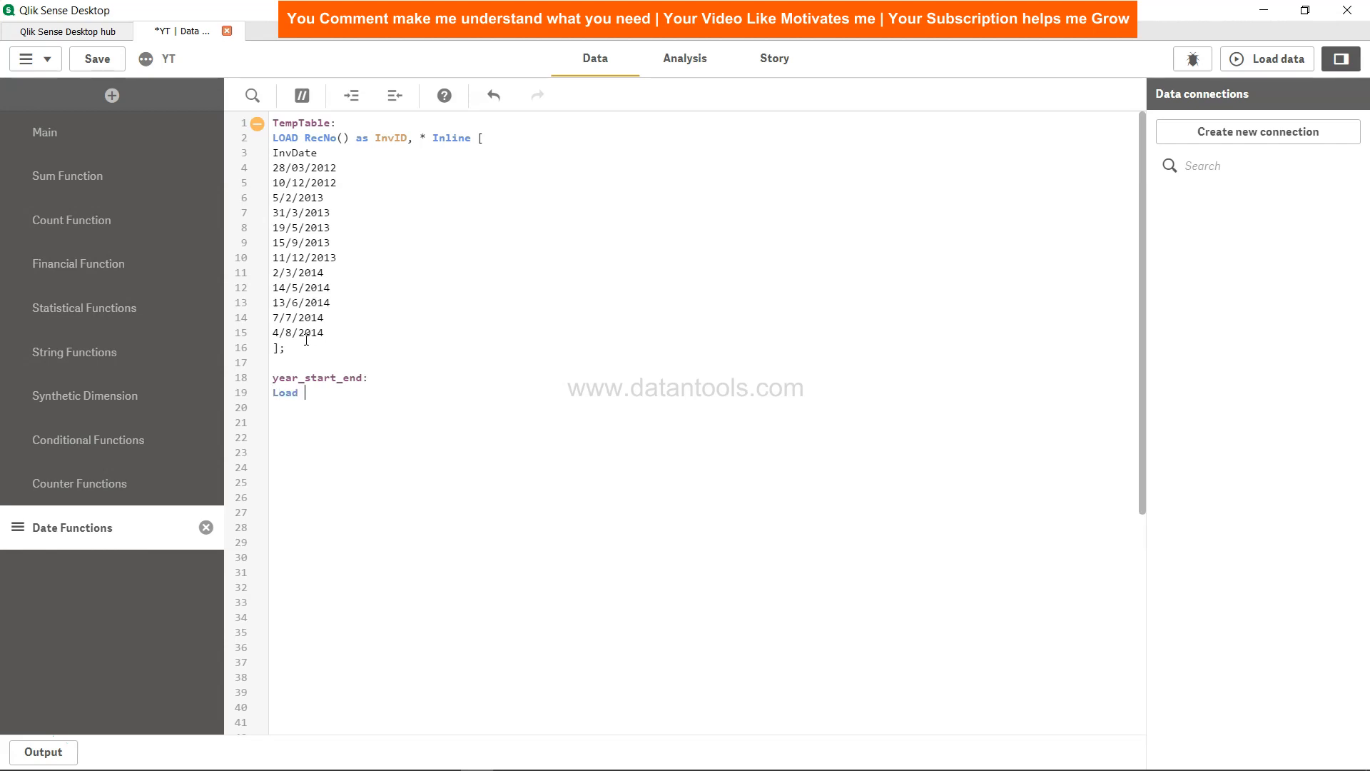
type("*")
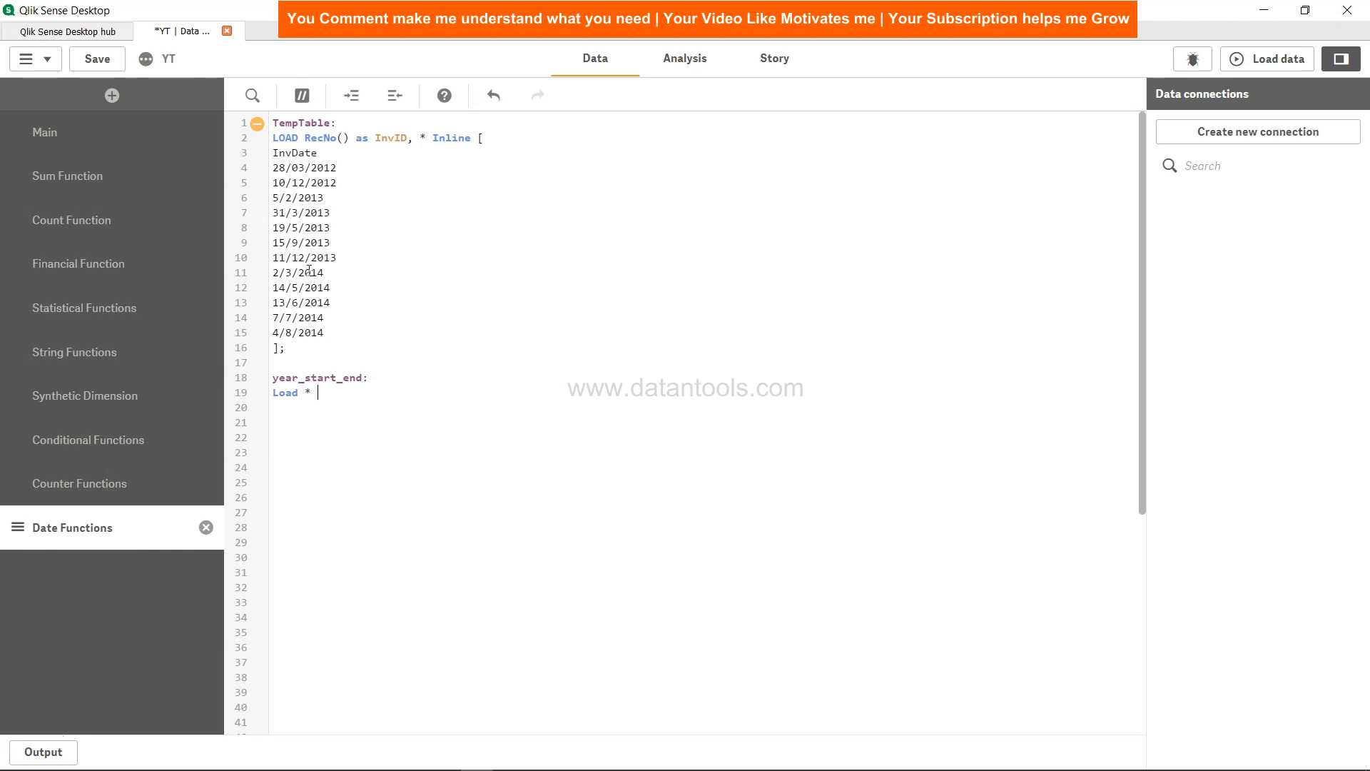
key("Backspace")
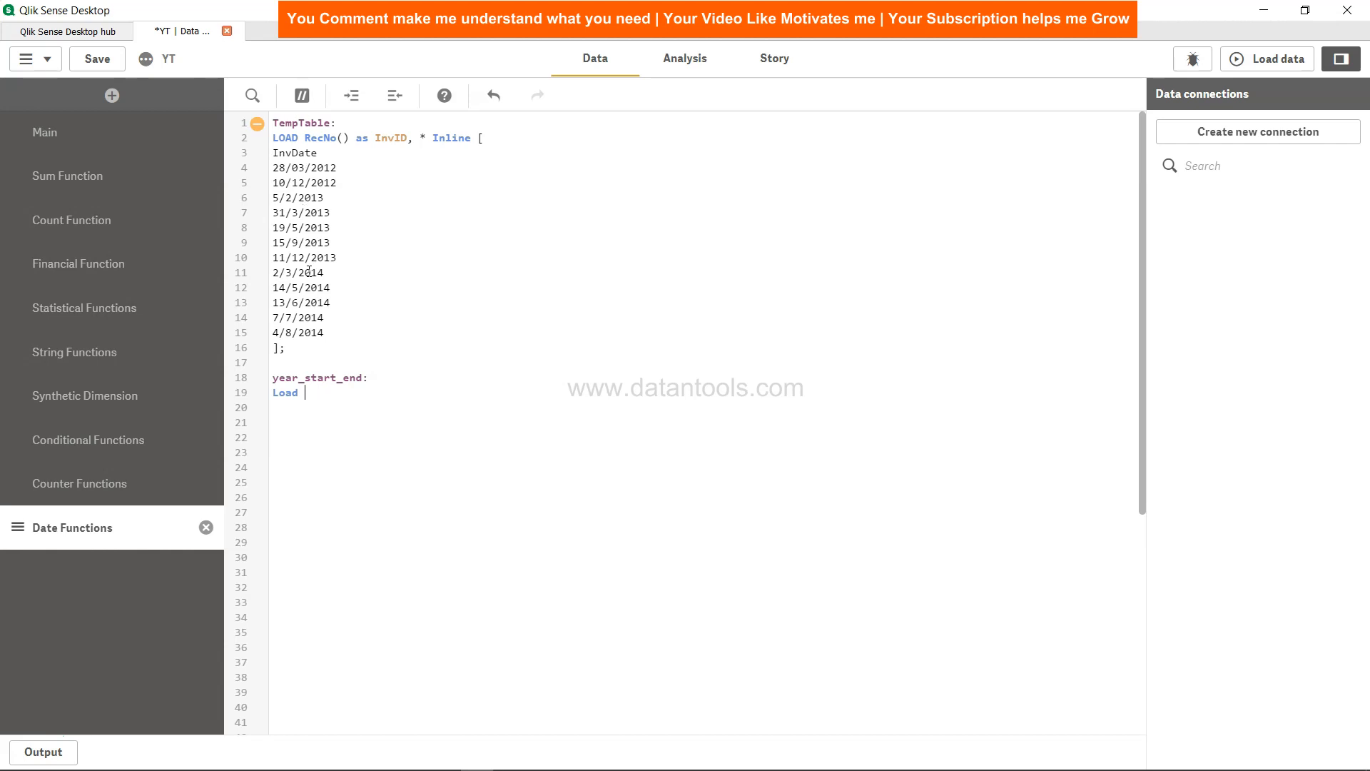
type("*,")
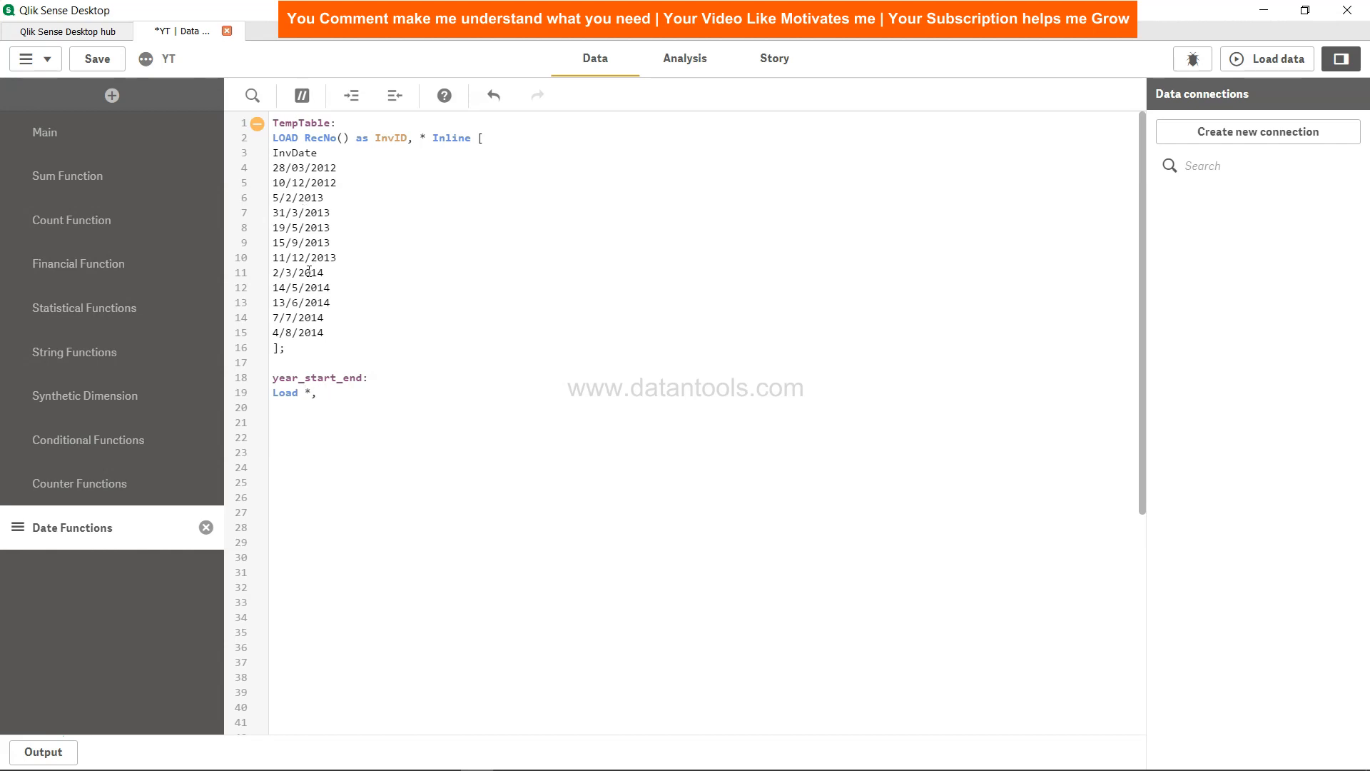
Step: Add 'YearStart(InvDate,0) as YearStartDate,' to the year_start_end load
type("YearStart(")
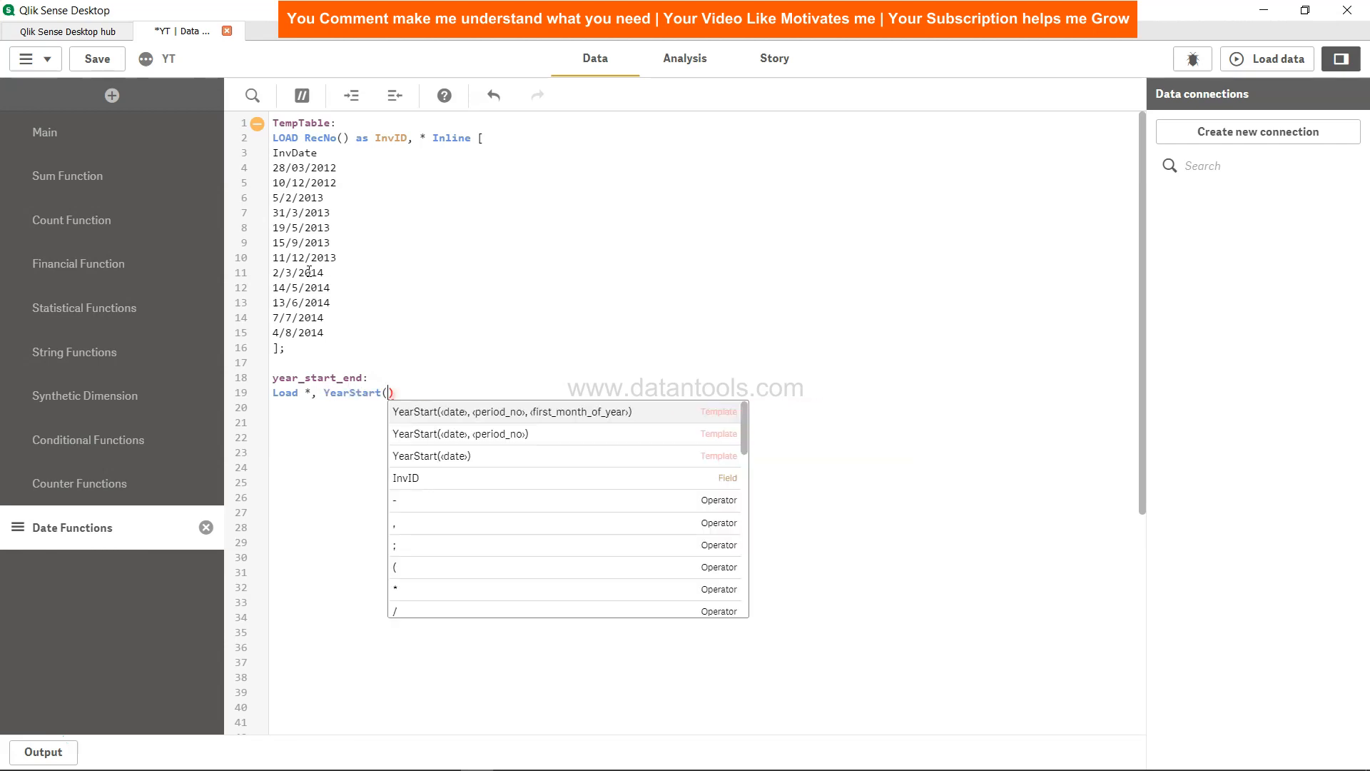
type("InvDate,")
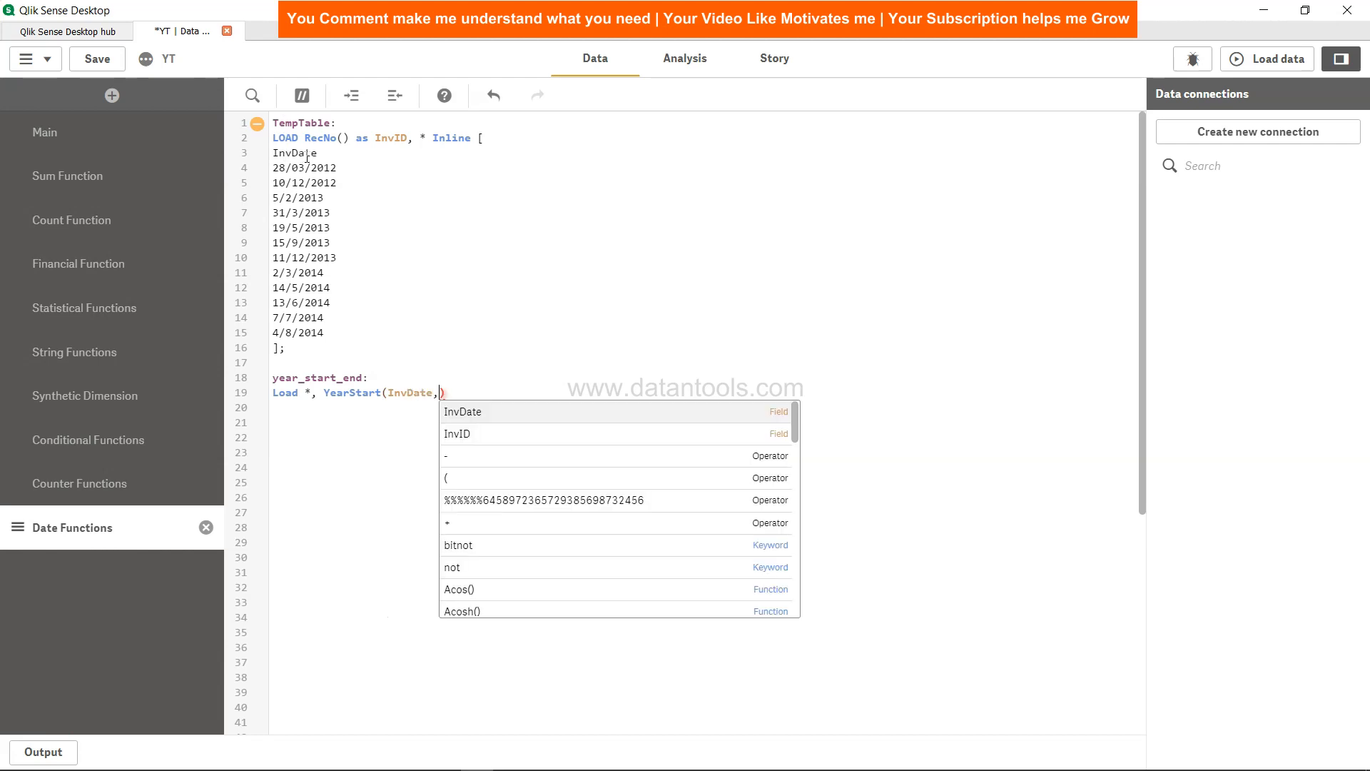
type("0")
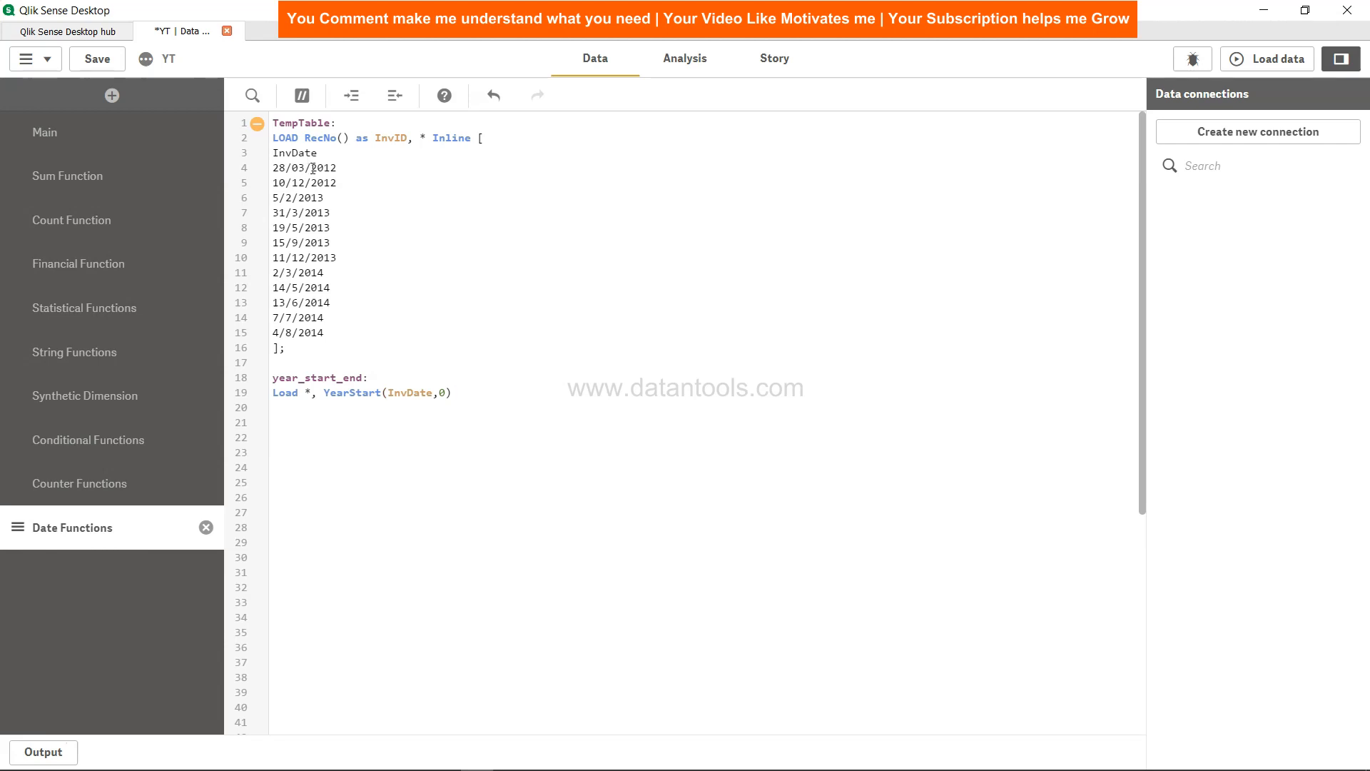
type("as")
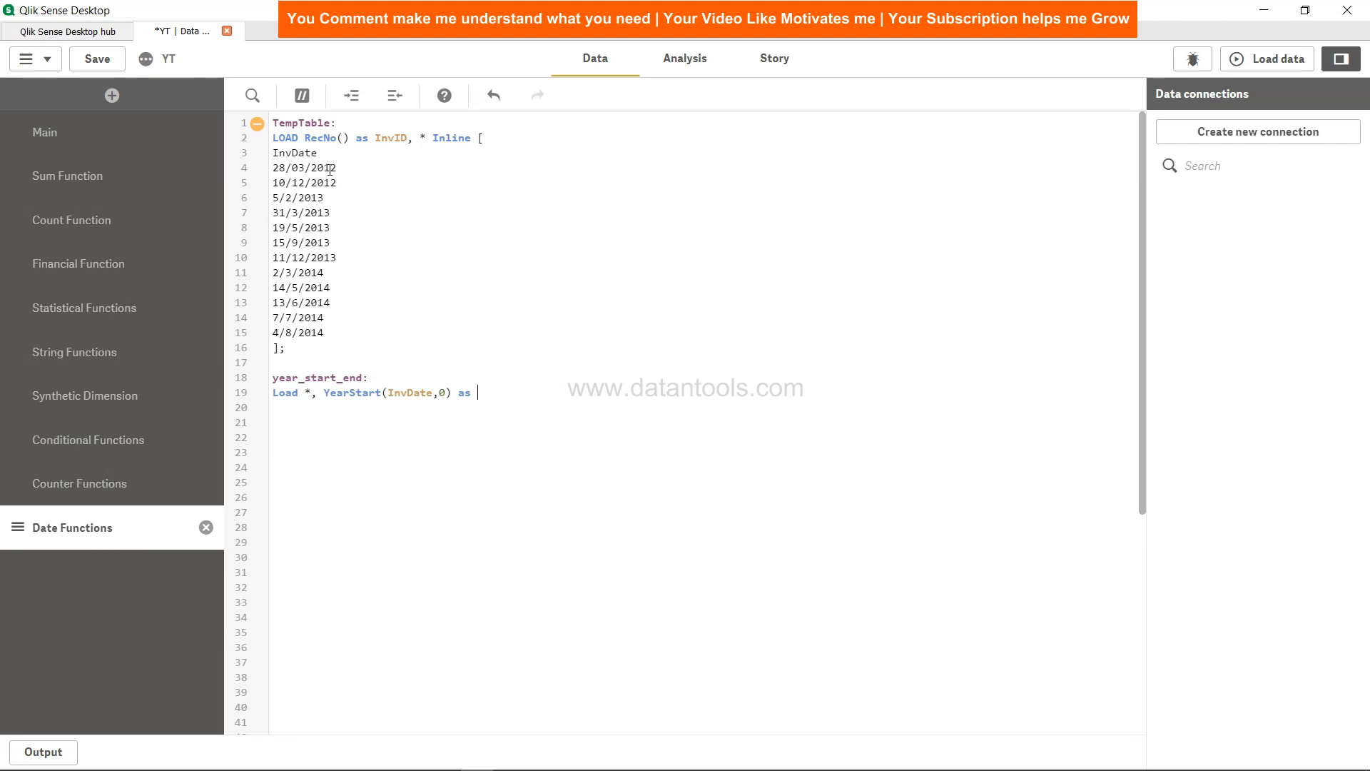
type("YearStart")
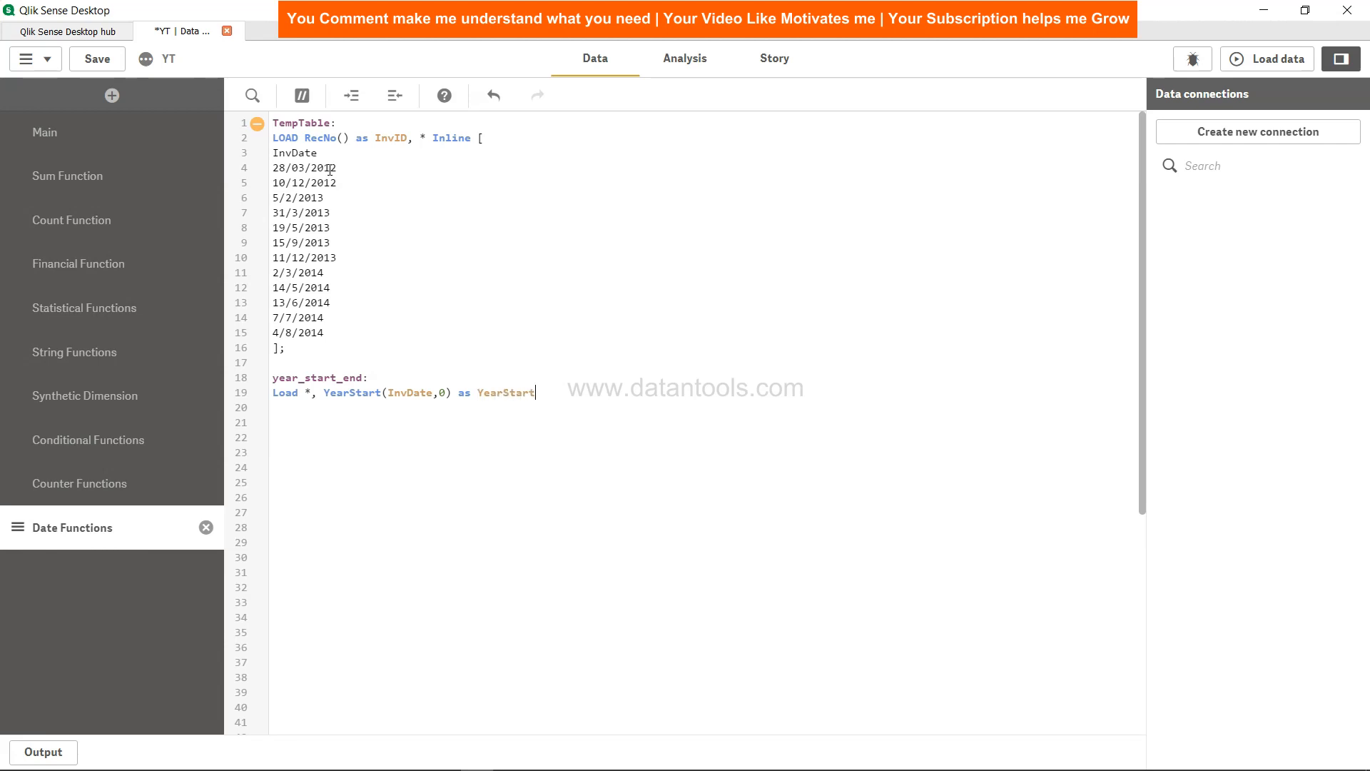
type("Date")
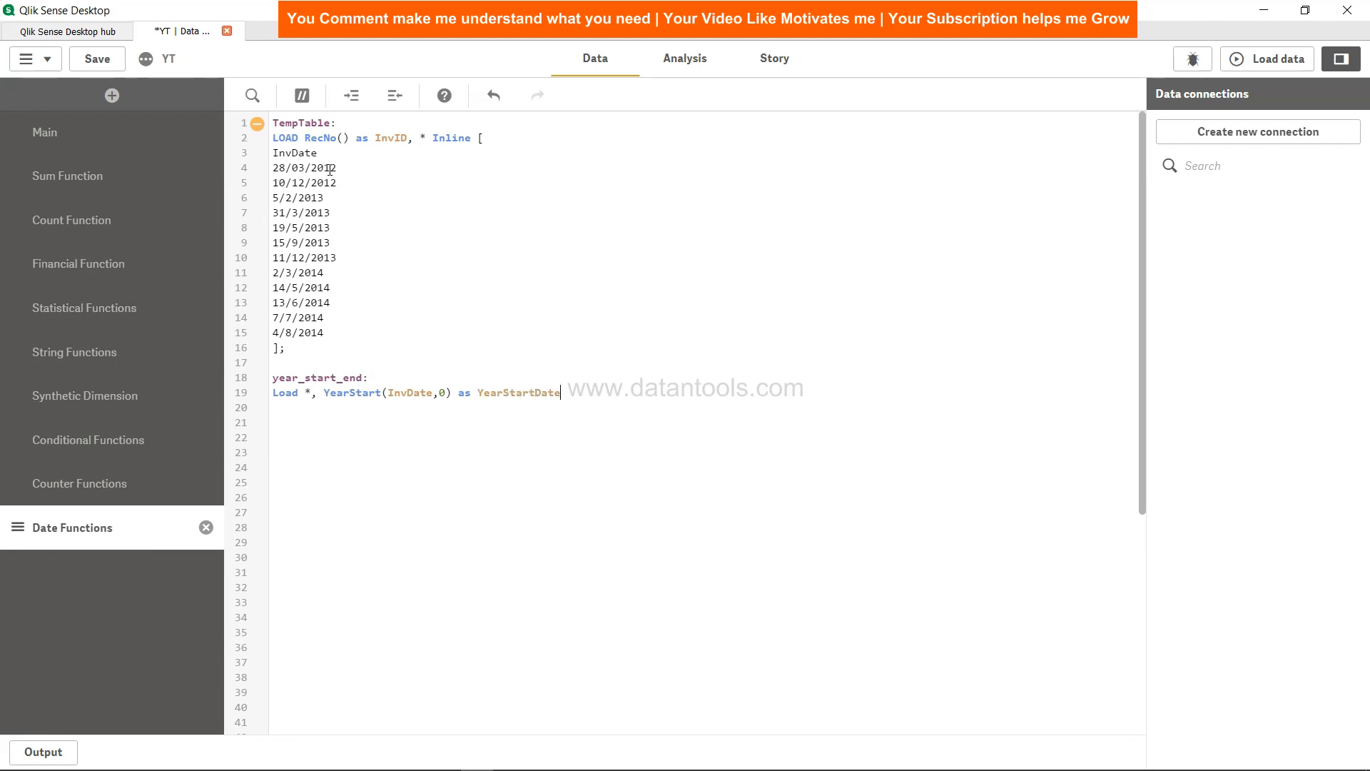
type(",")
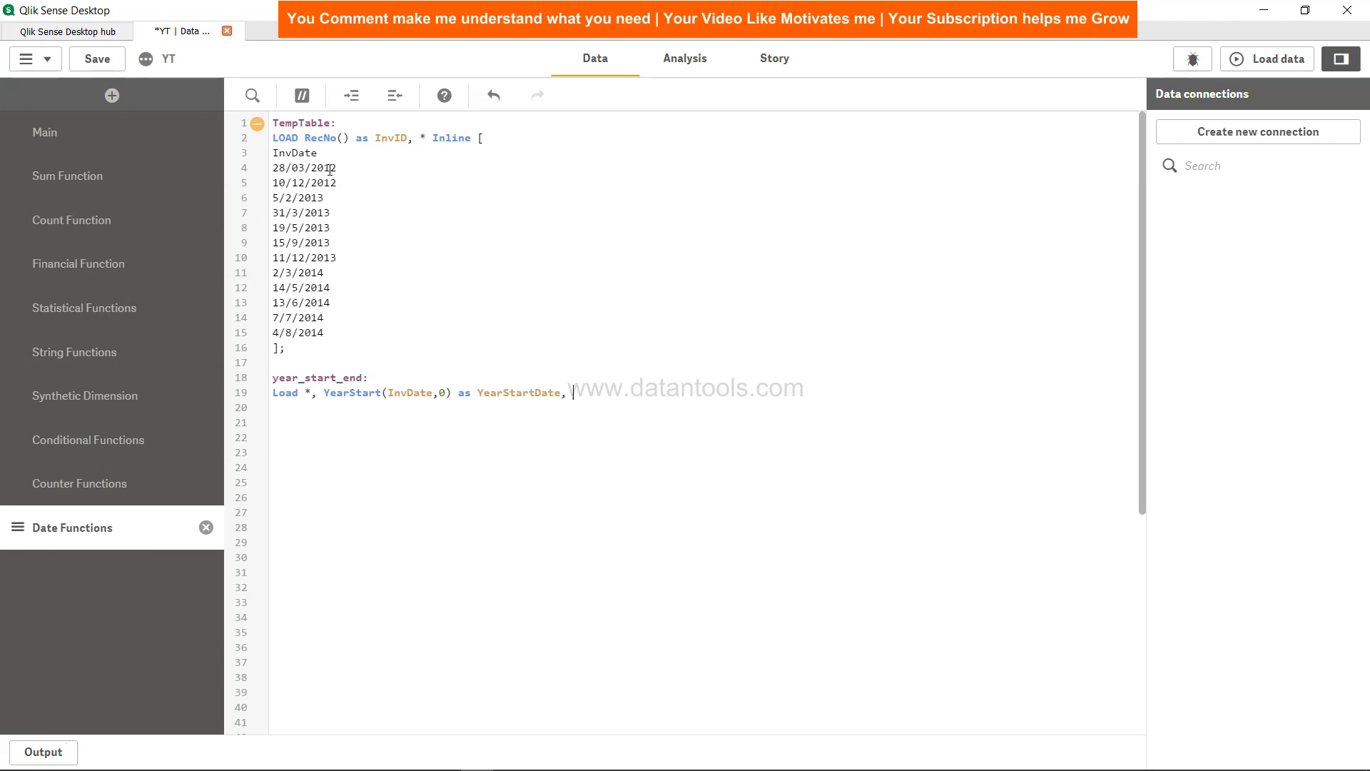
Step: Append 'YearEnd(InvDate,0) as YearEndDate Resident TempTable;' to the load statement
type("Year")
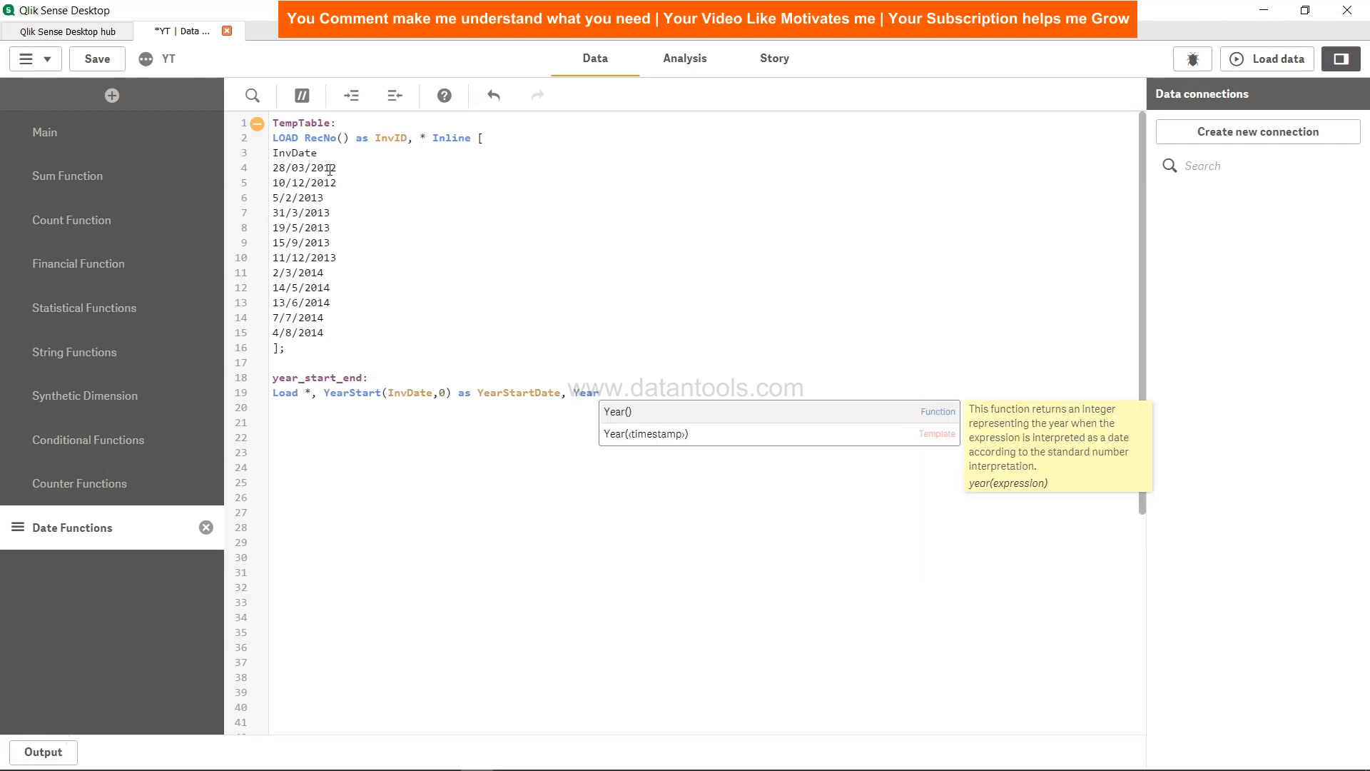
type("End()")
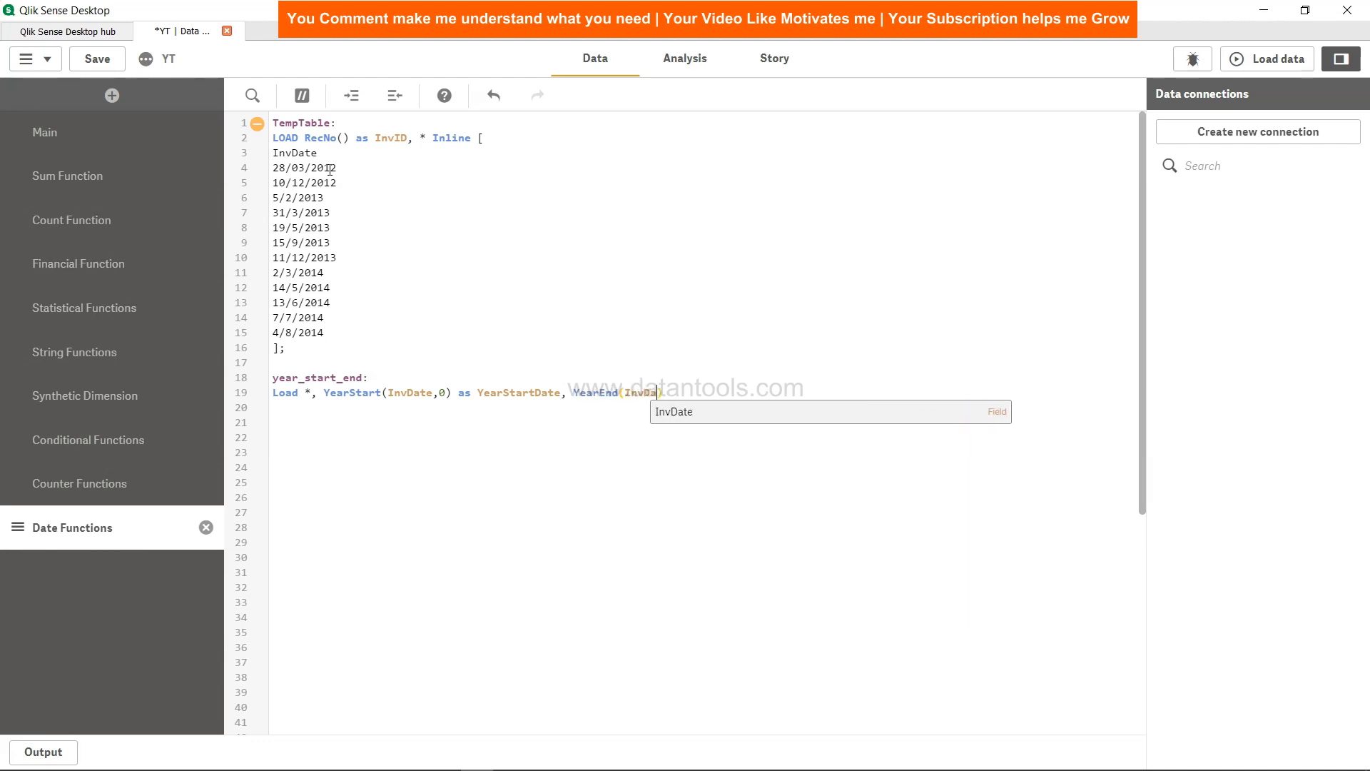
type(",0)")
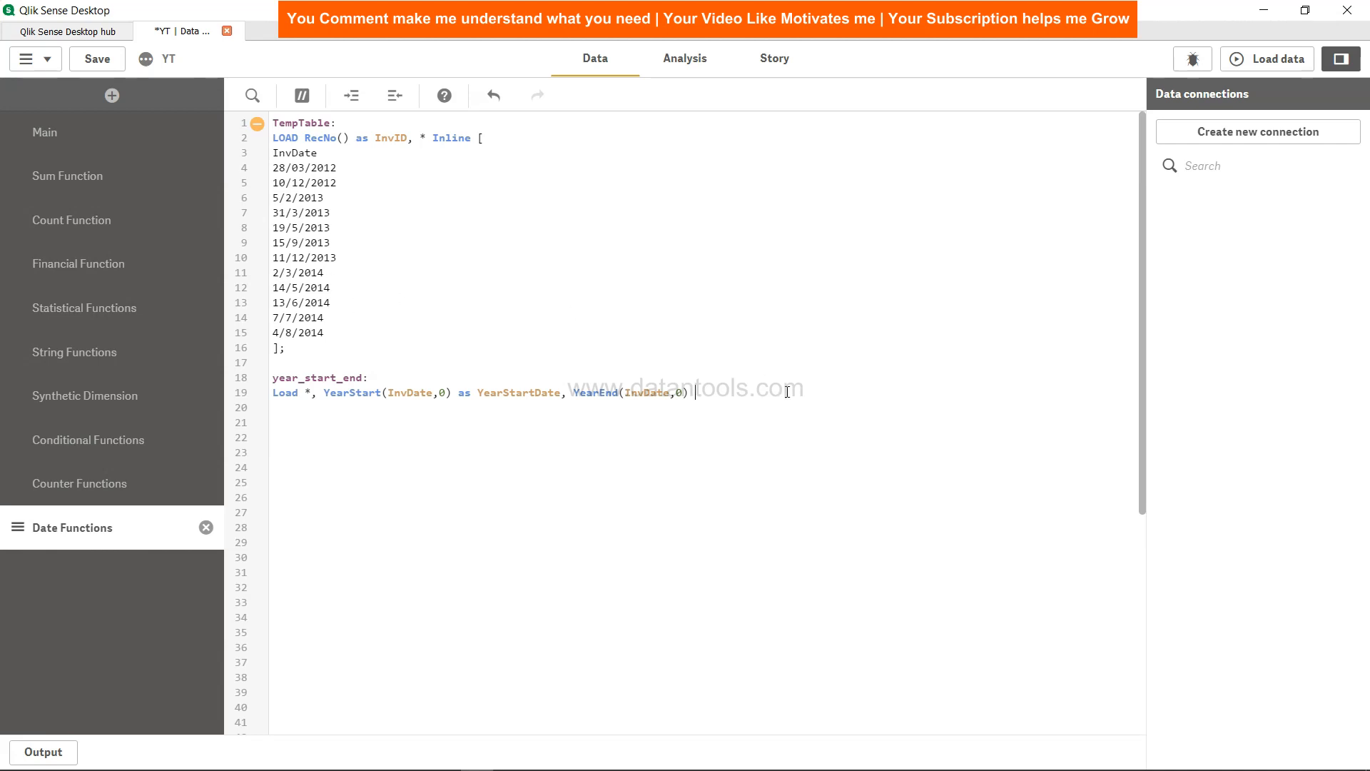
type("as Ye")
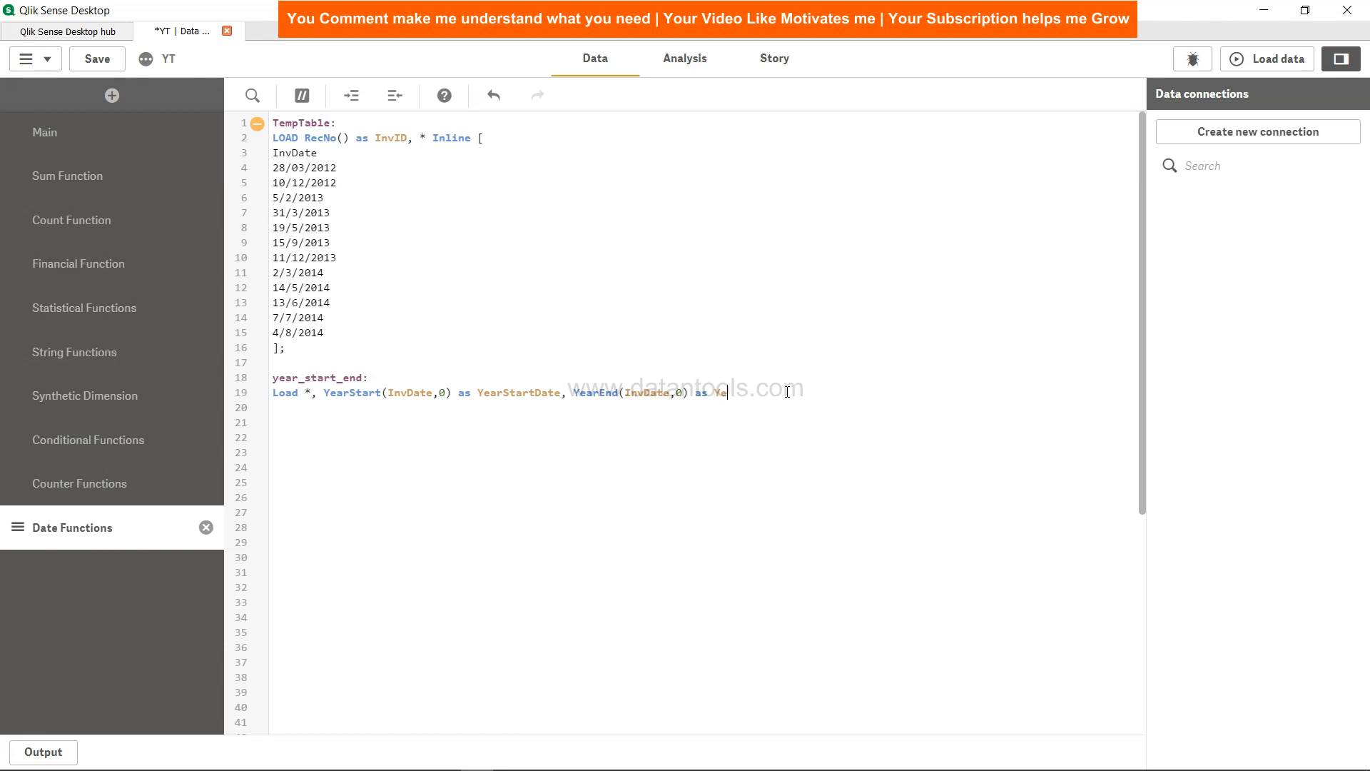
type("arEndDate")
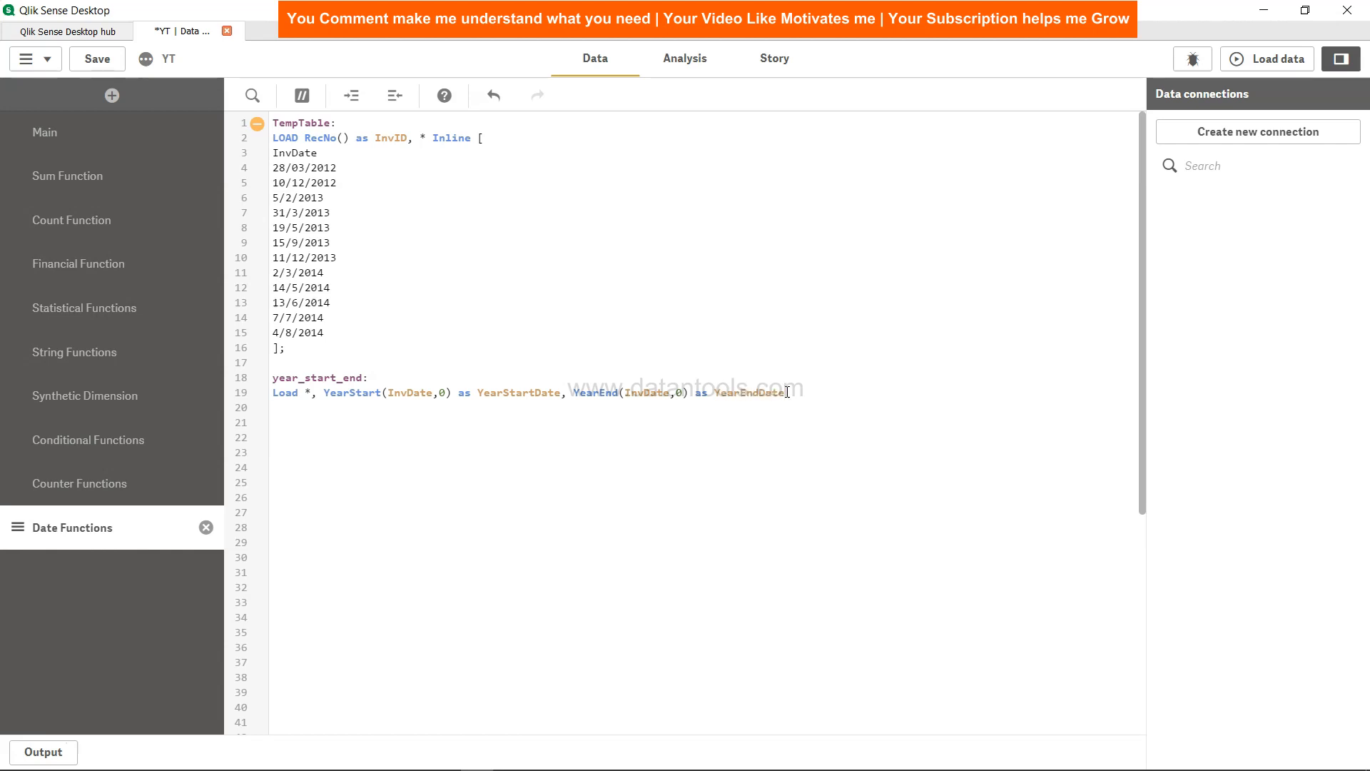
type("Resident TempTable")
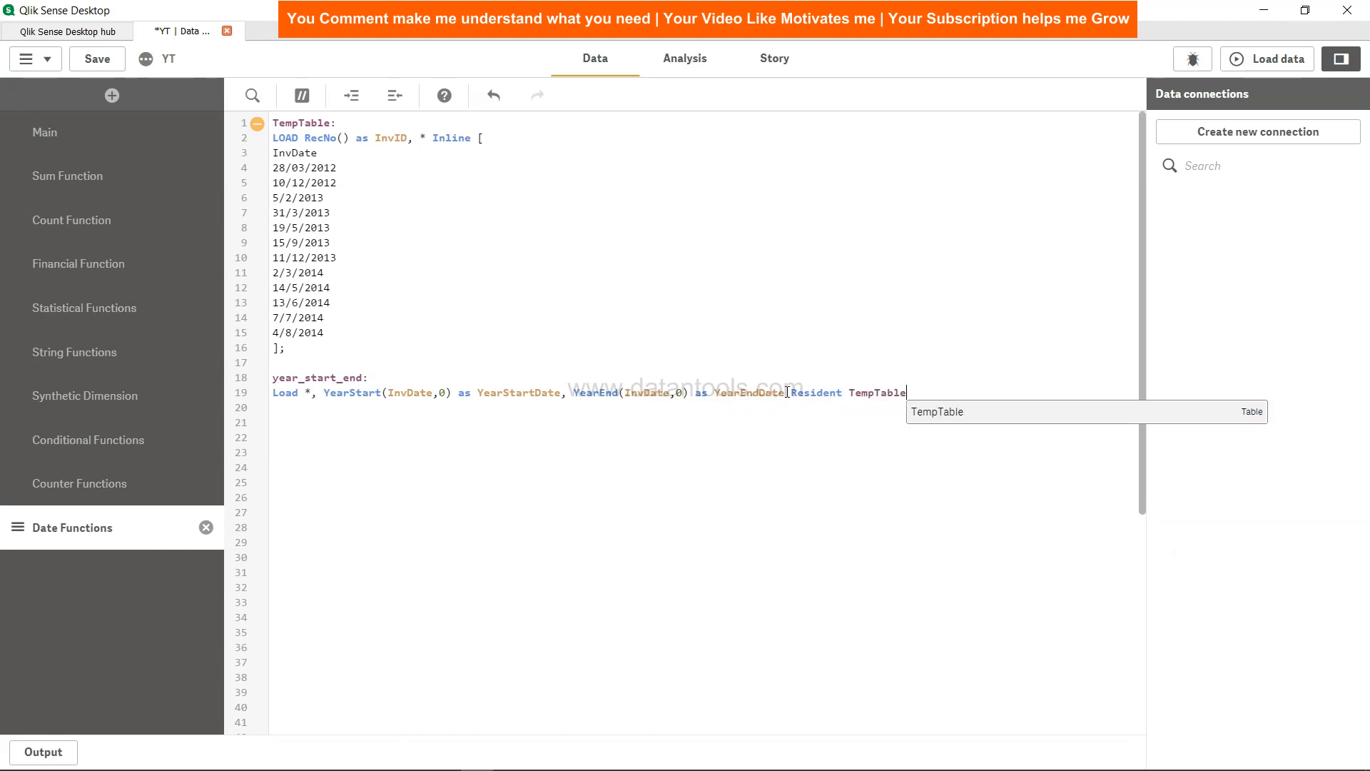
type(";")
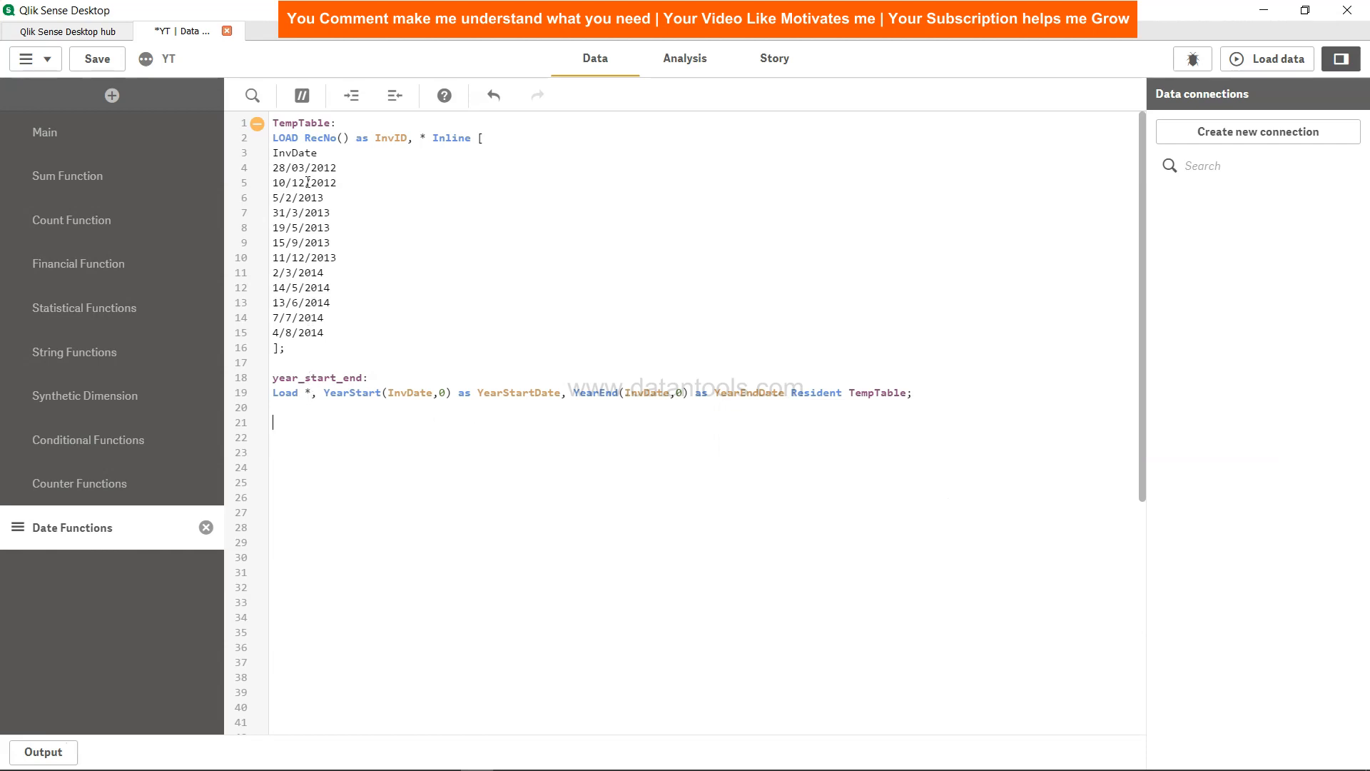
mouse_move(326, 497)
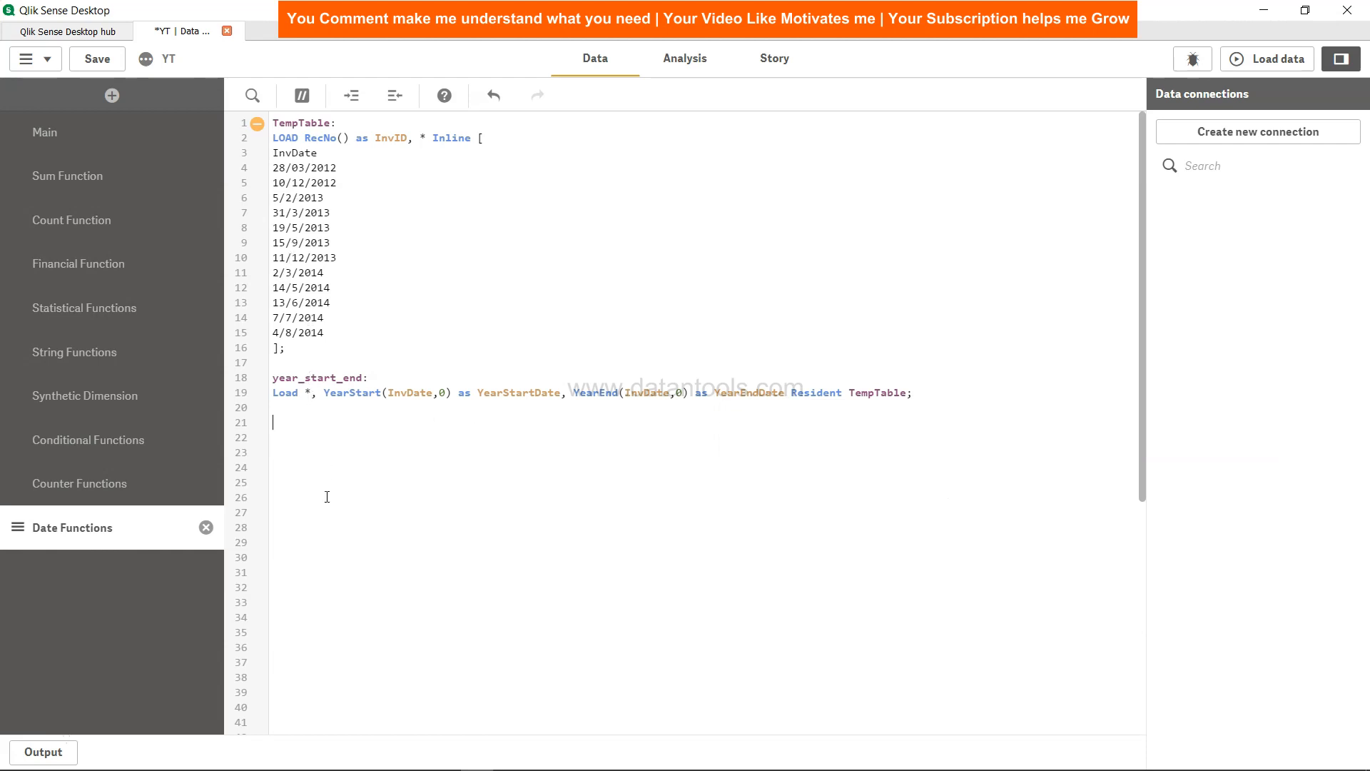
Step: Add 'Drop Table TempTable;' to the script, reload the data, and close the load report
type("Drop Table")
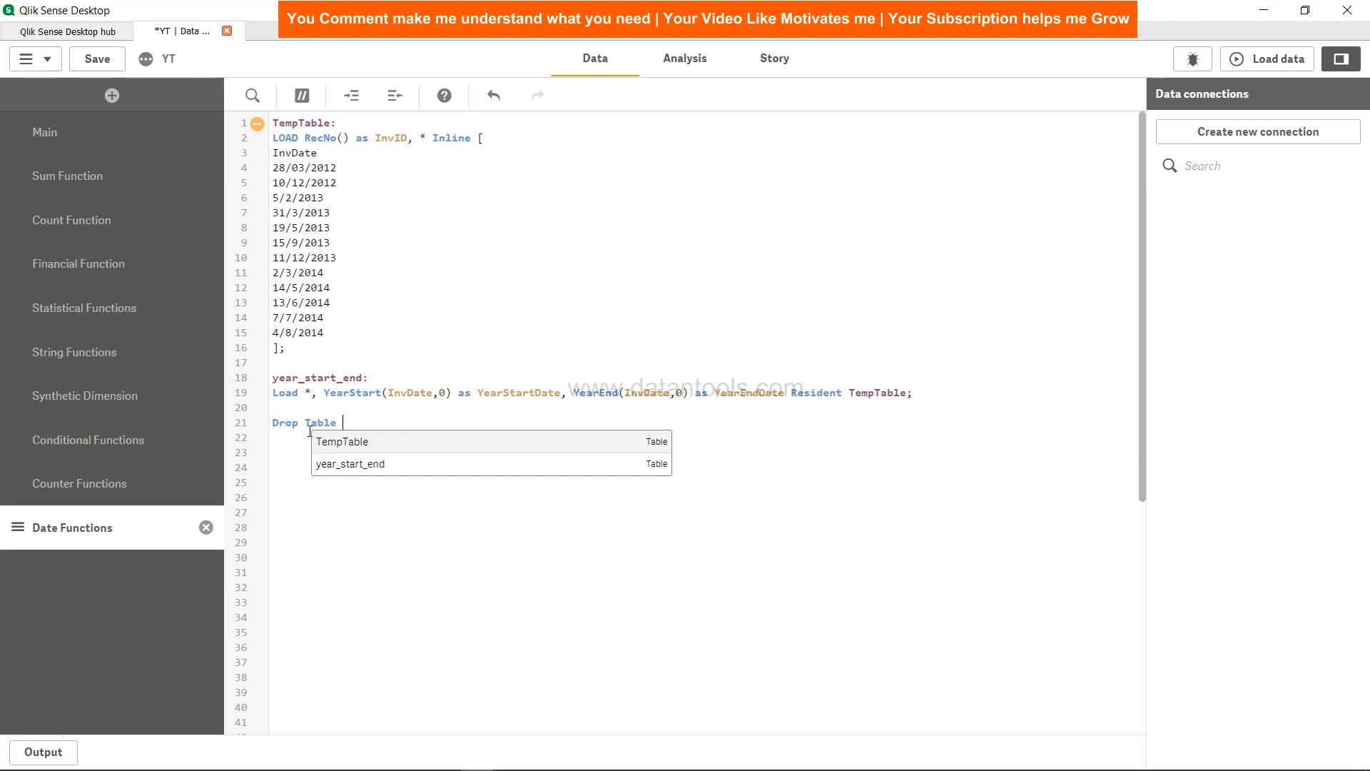
type("TempTable;")
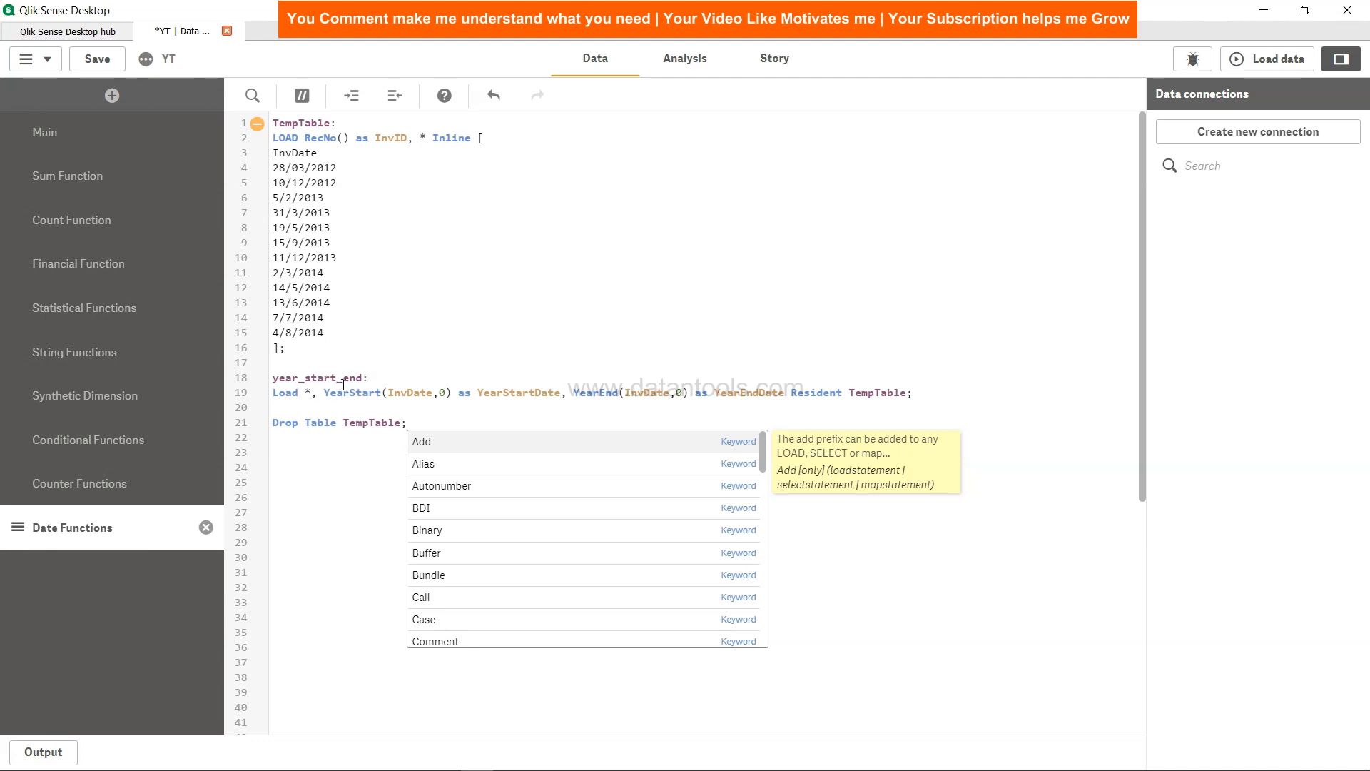
left_click(96, 59)
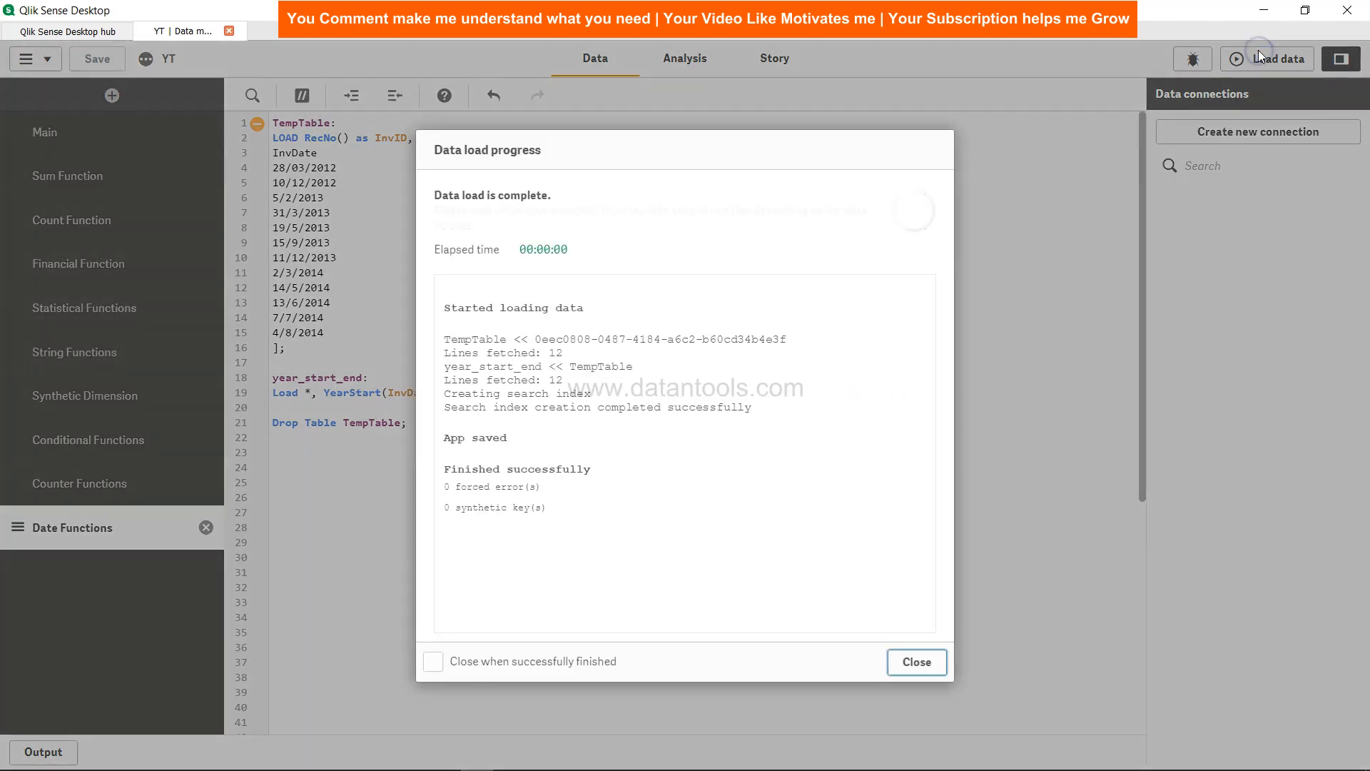
left_click(916, 661)
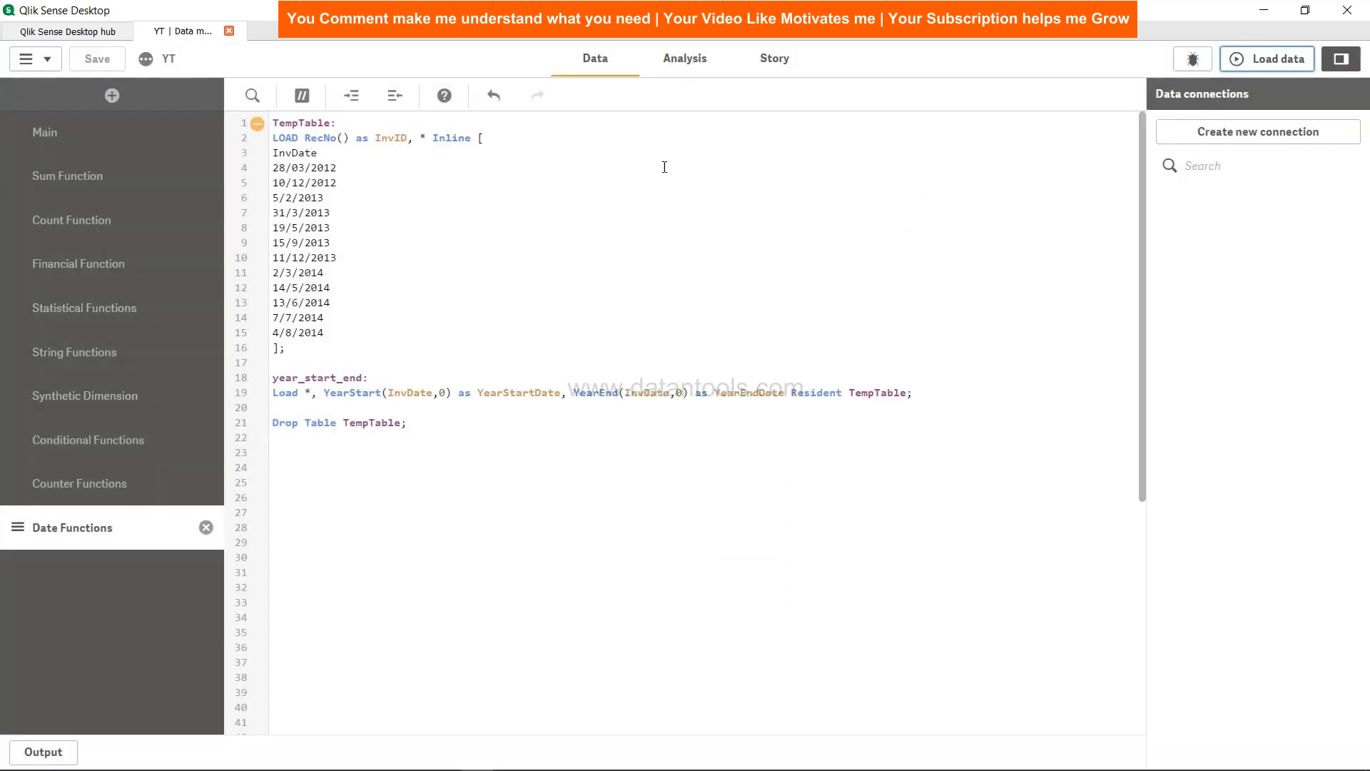
left_click(685, 58)
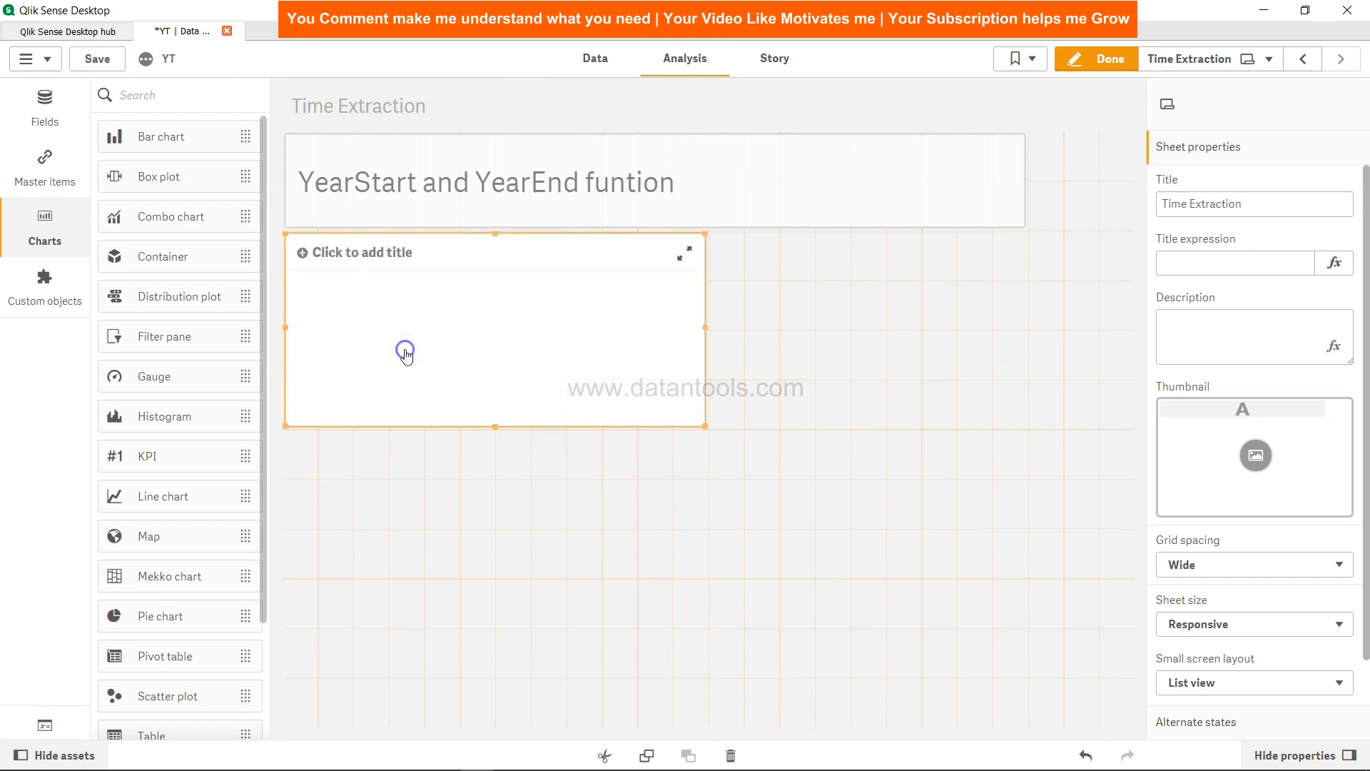
Step: Enlarge the invoice date table so all InvDate rows show
left_click(495, 341)
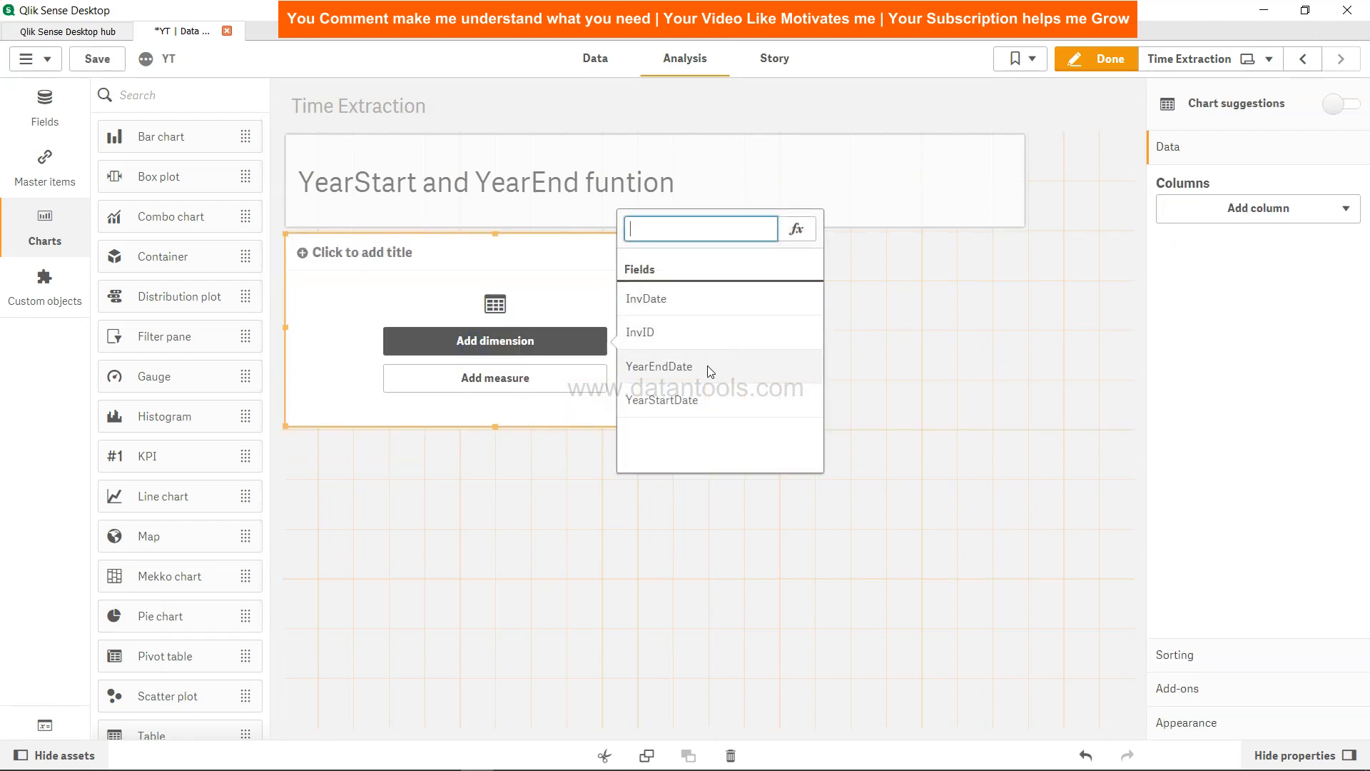
left_click(645, 298)
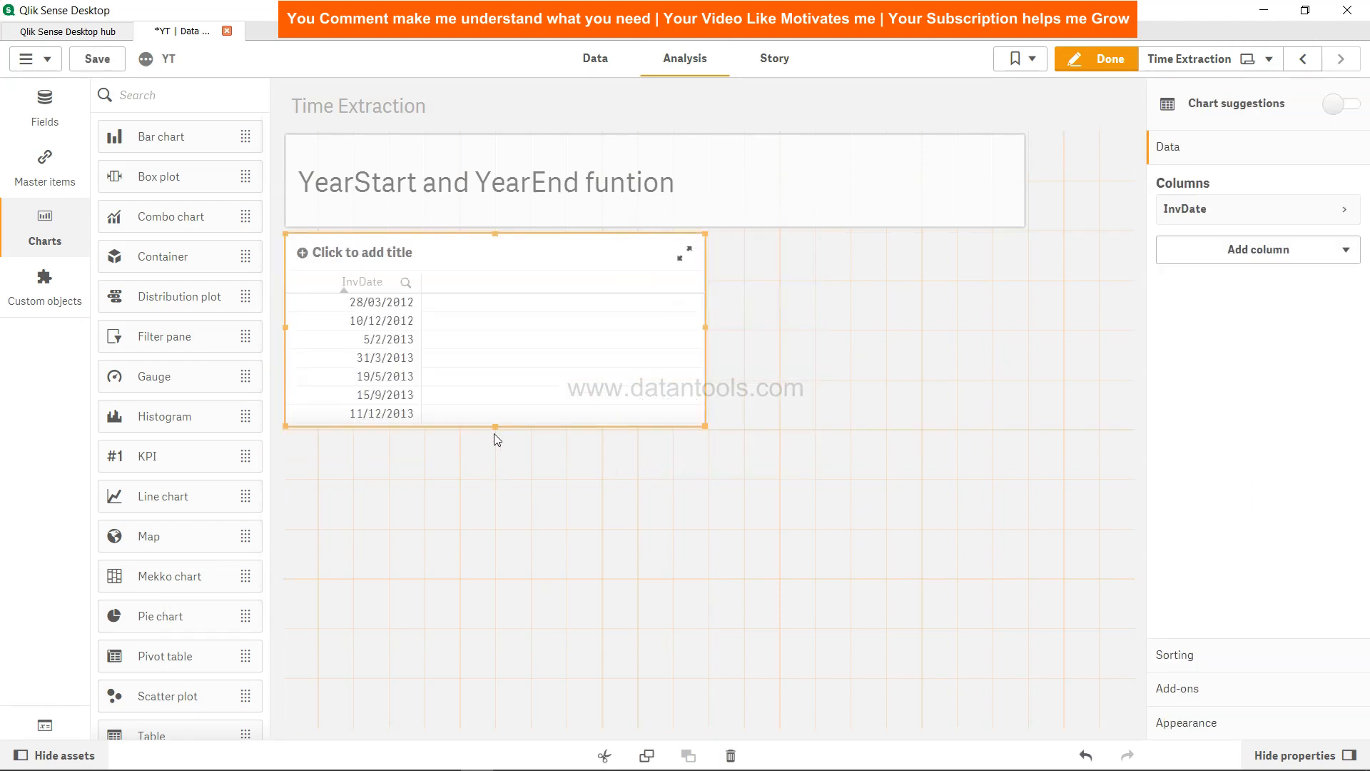
left_click_drag(495, 423, 503, 541)
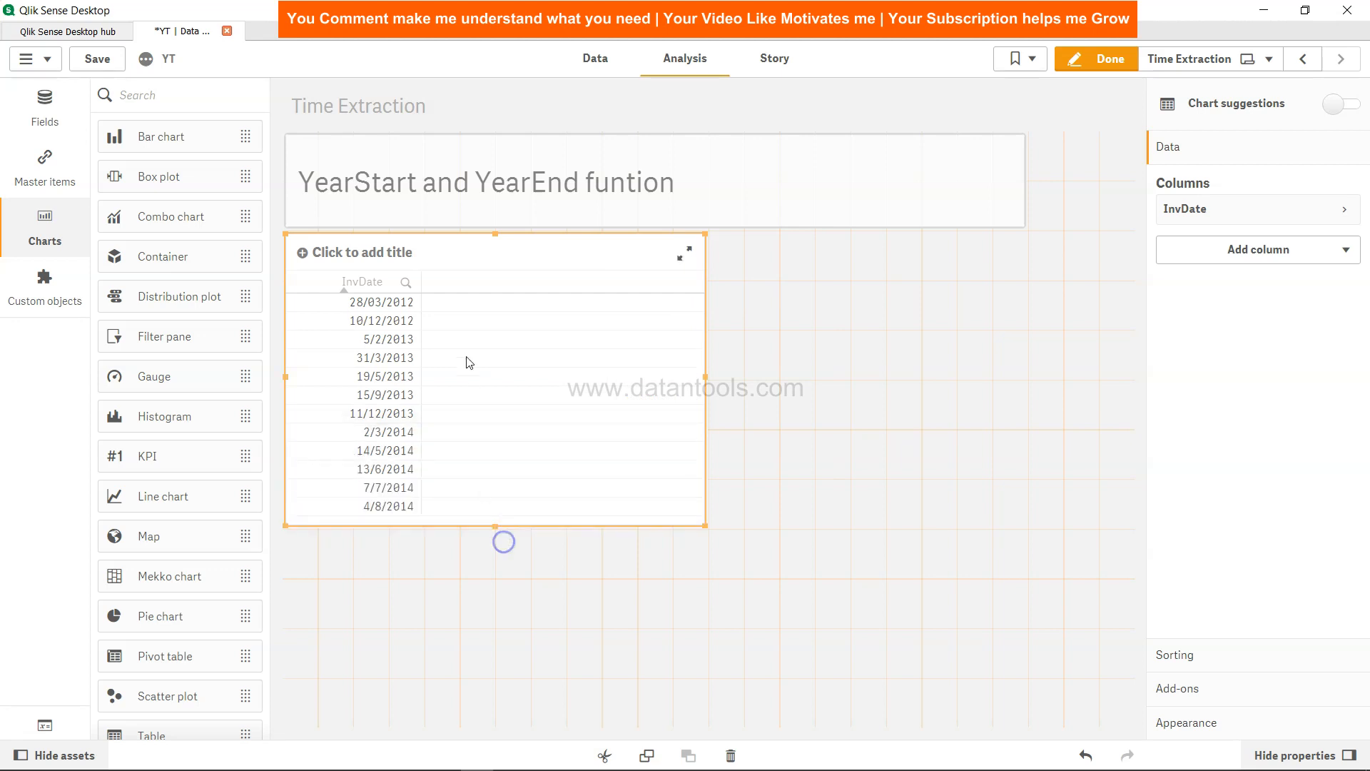
mouse_move(1299, 262)
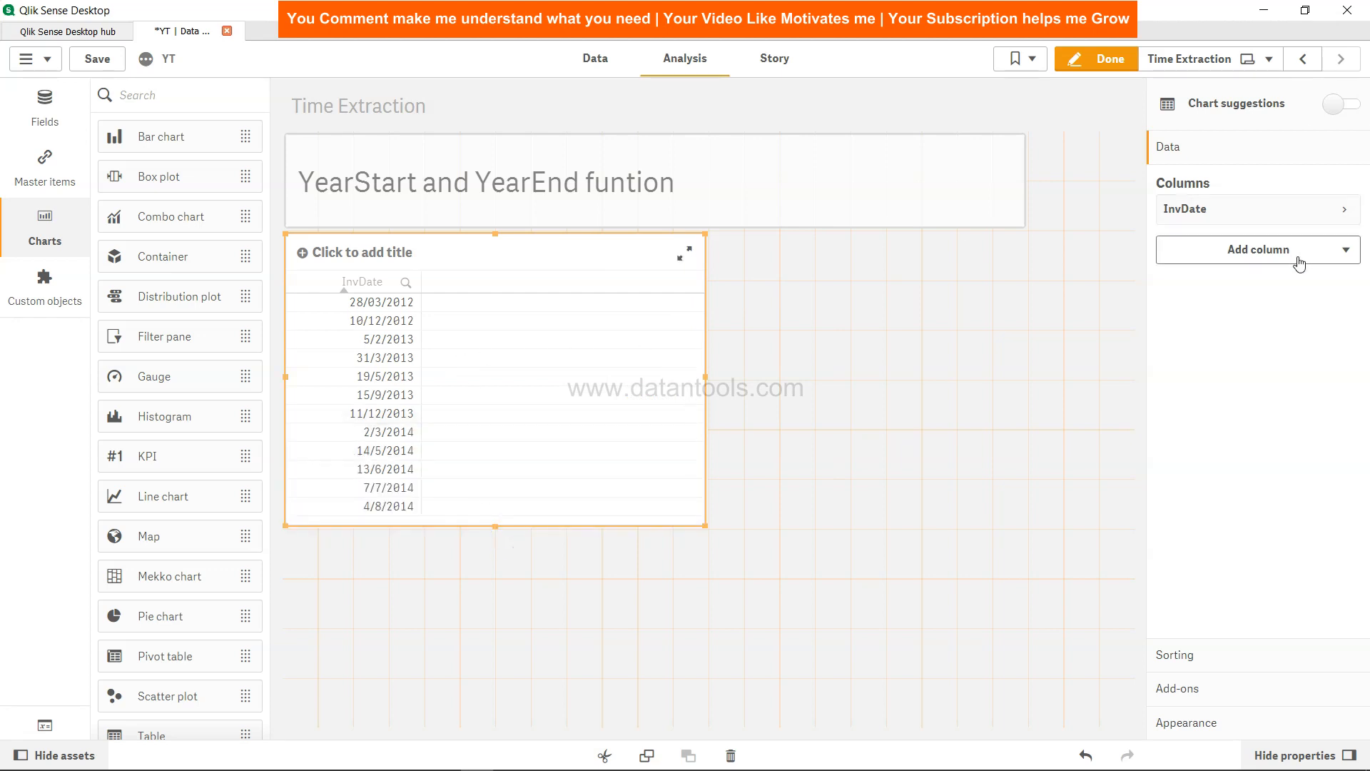
Step: Add YearStartDate and YearEndDate as table columns
left_click(1258, 249)
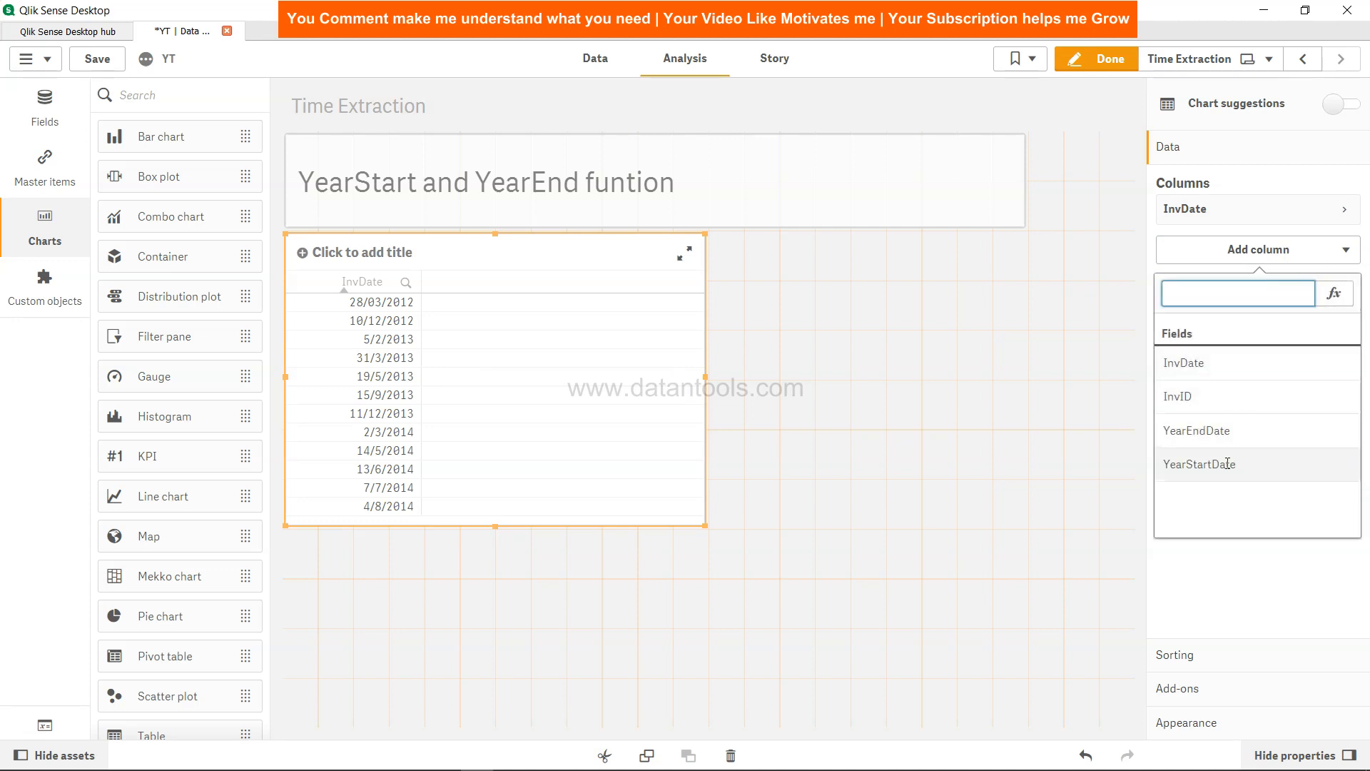
left_click(1198, 464)
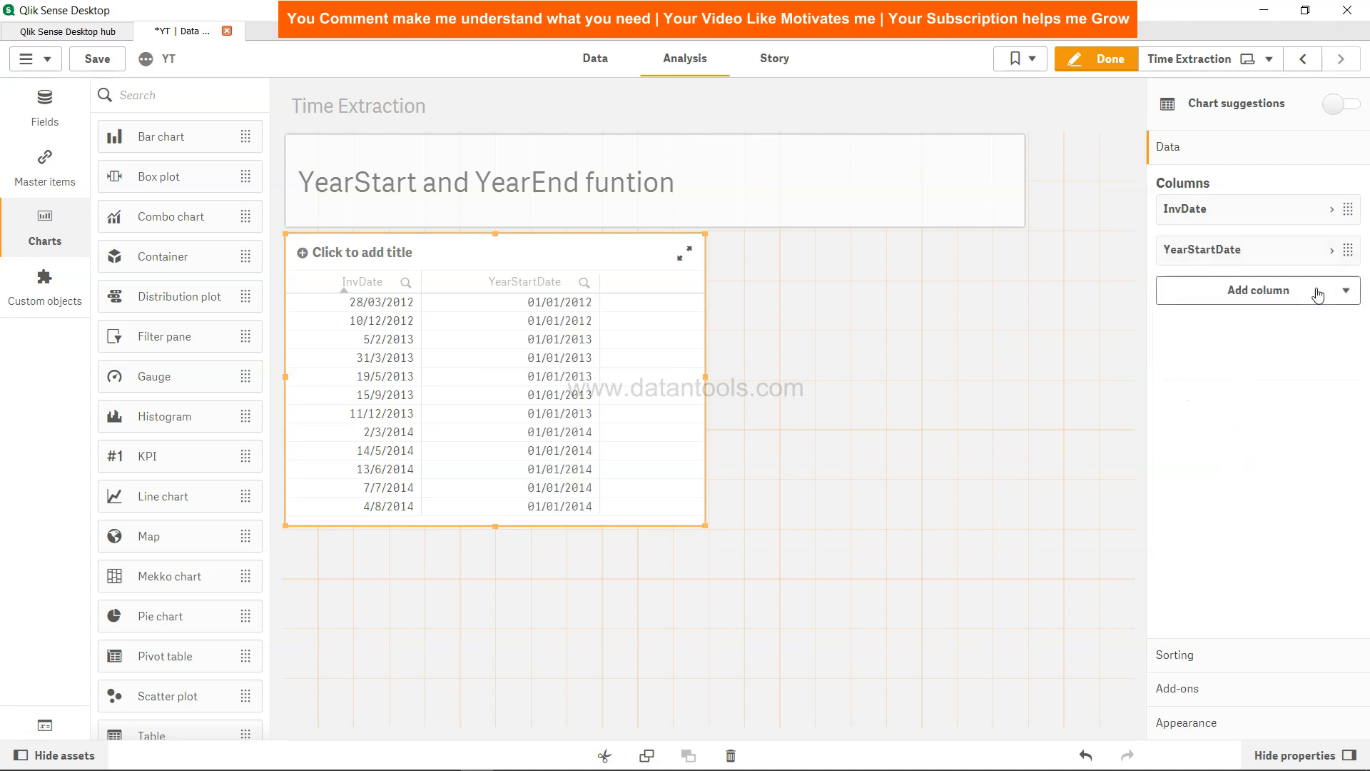
left_click(1258, 291)
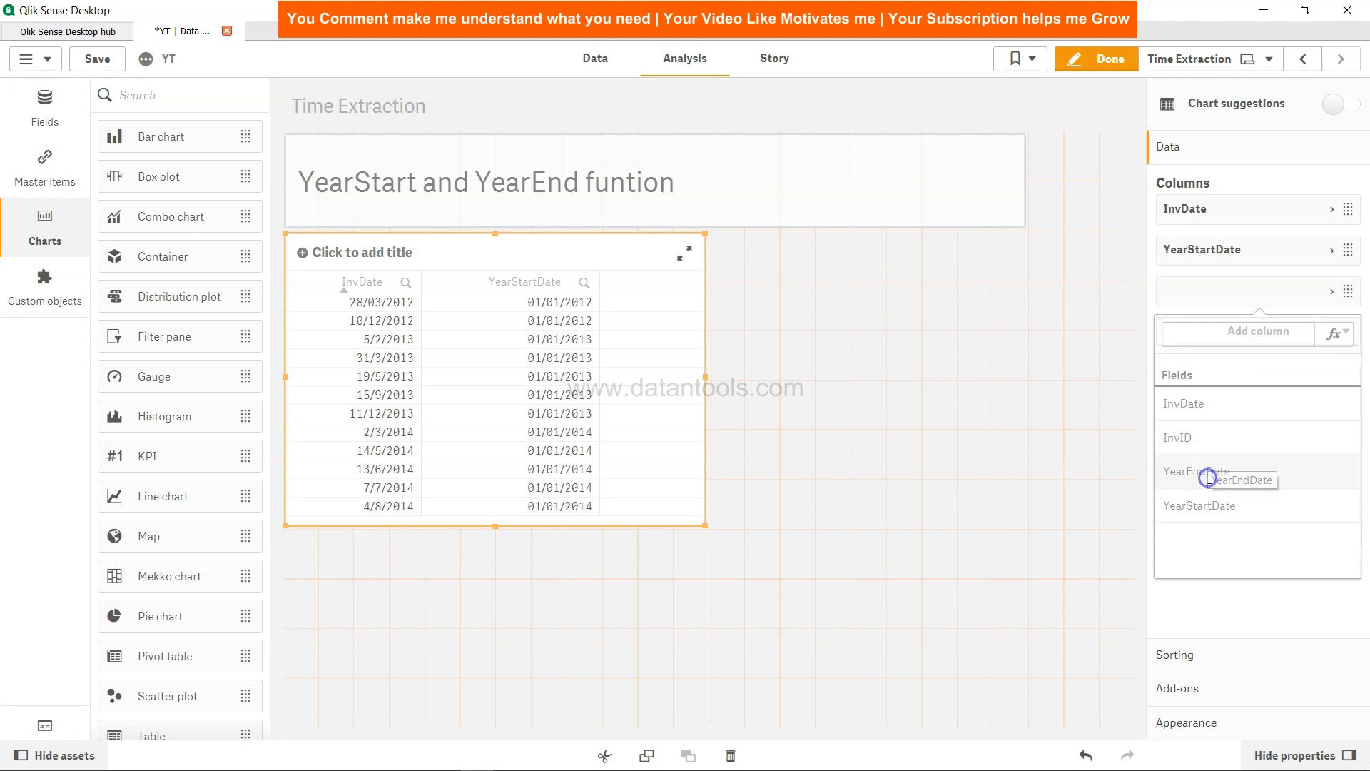
left_click(1200, 471)
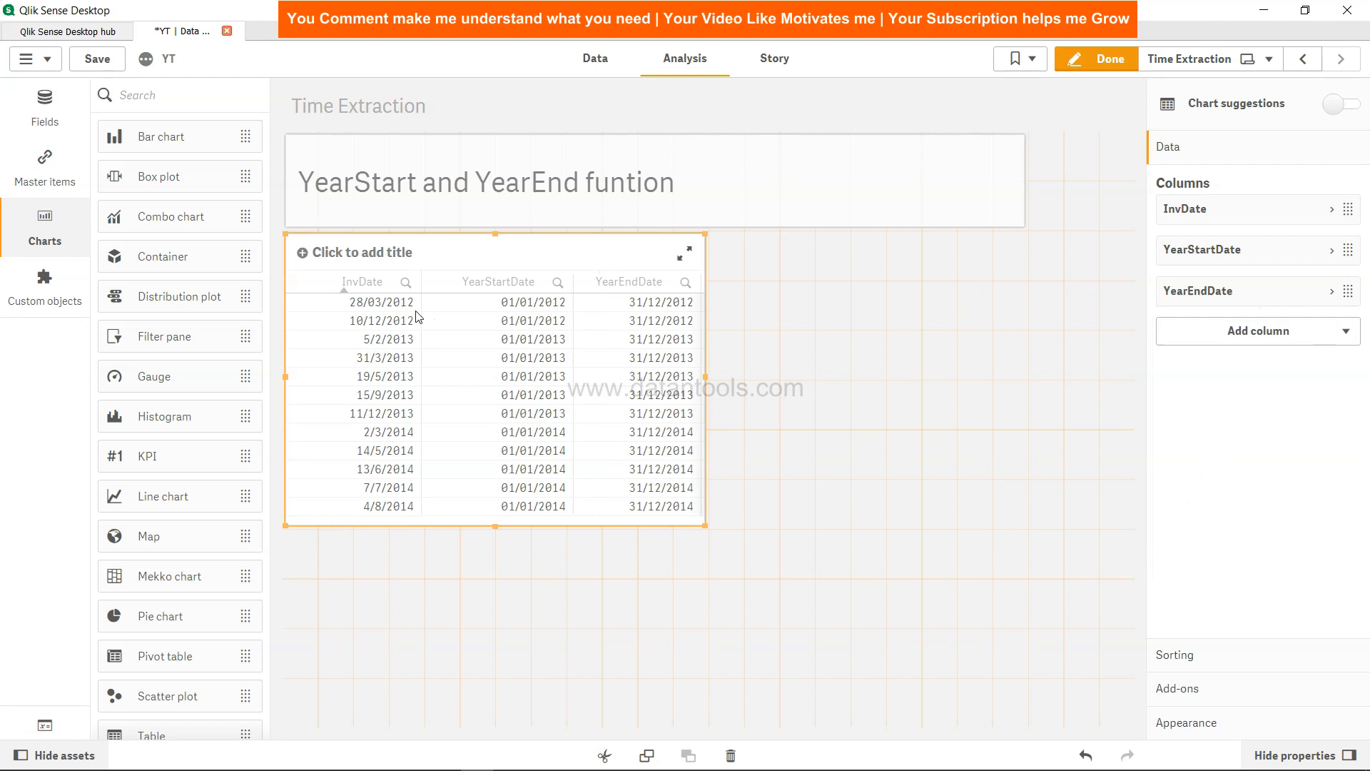
mouse_move(400, 311)
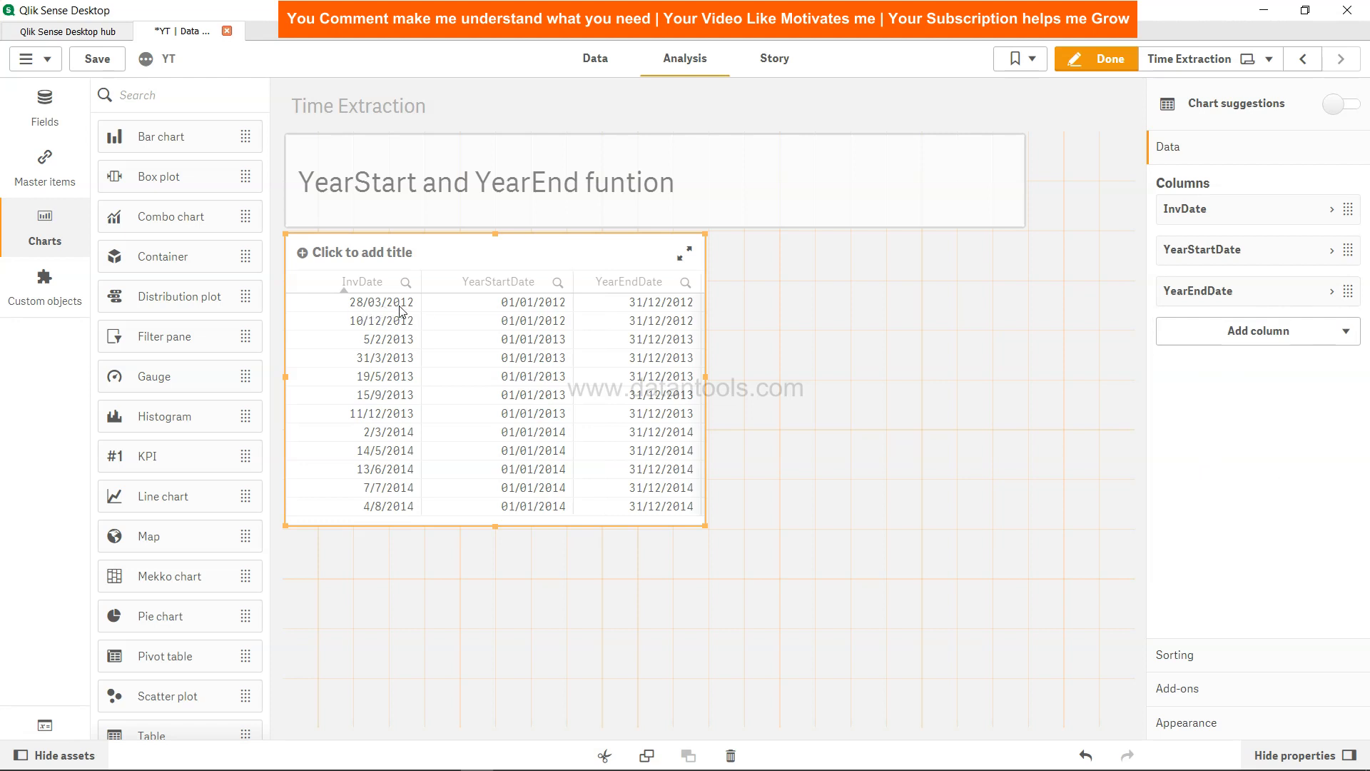
mouse_move(521, 312)
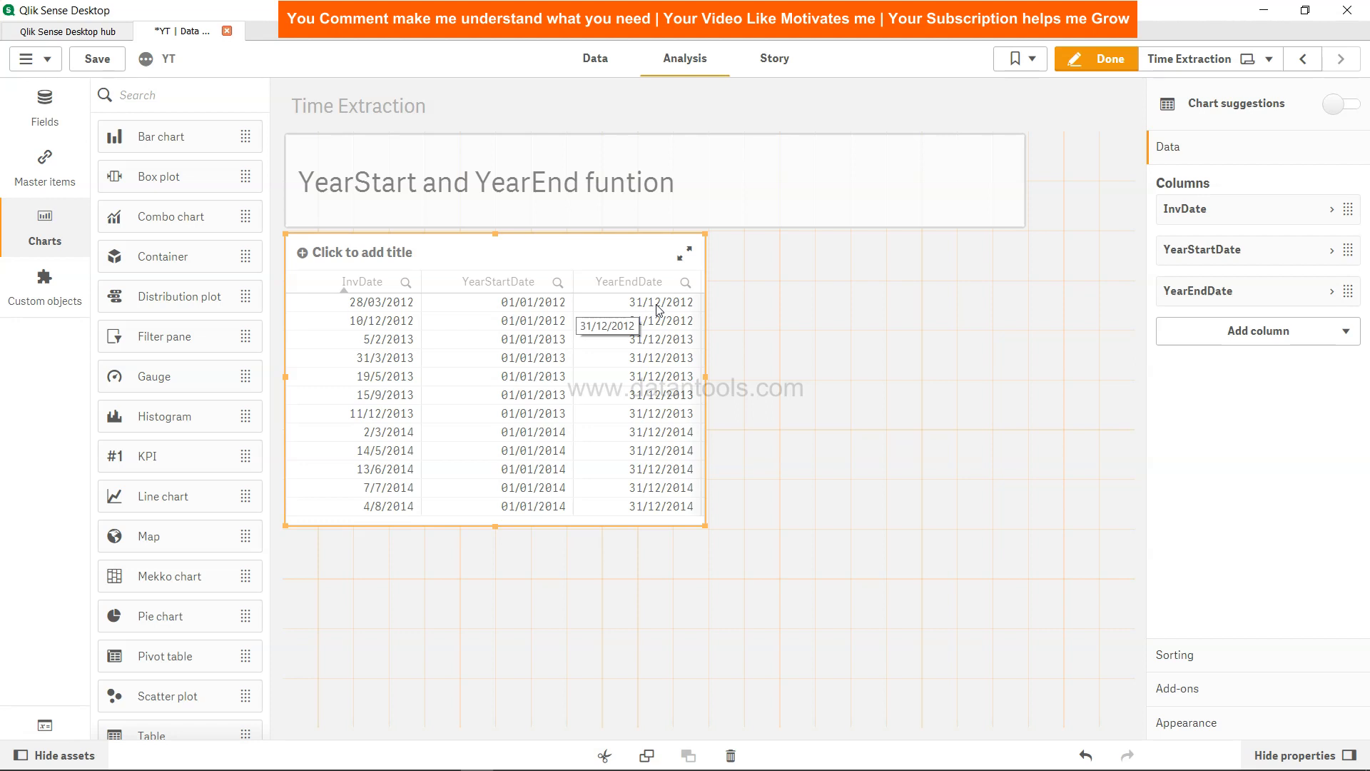
mouse_move(686, 387)
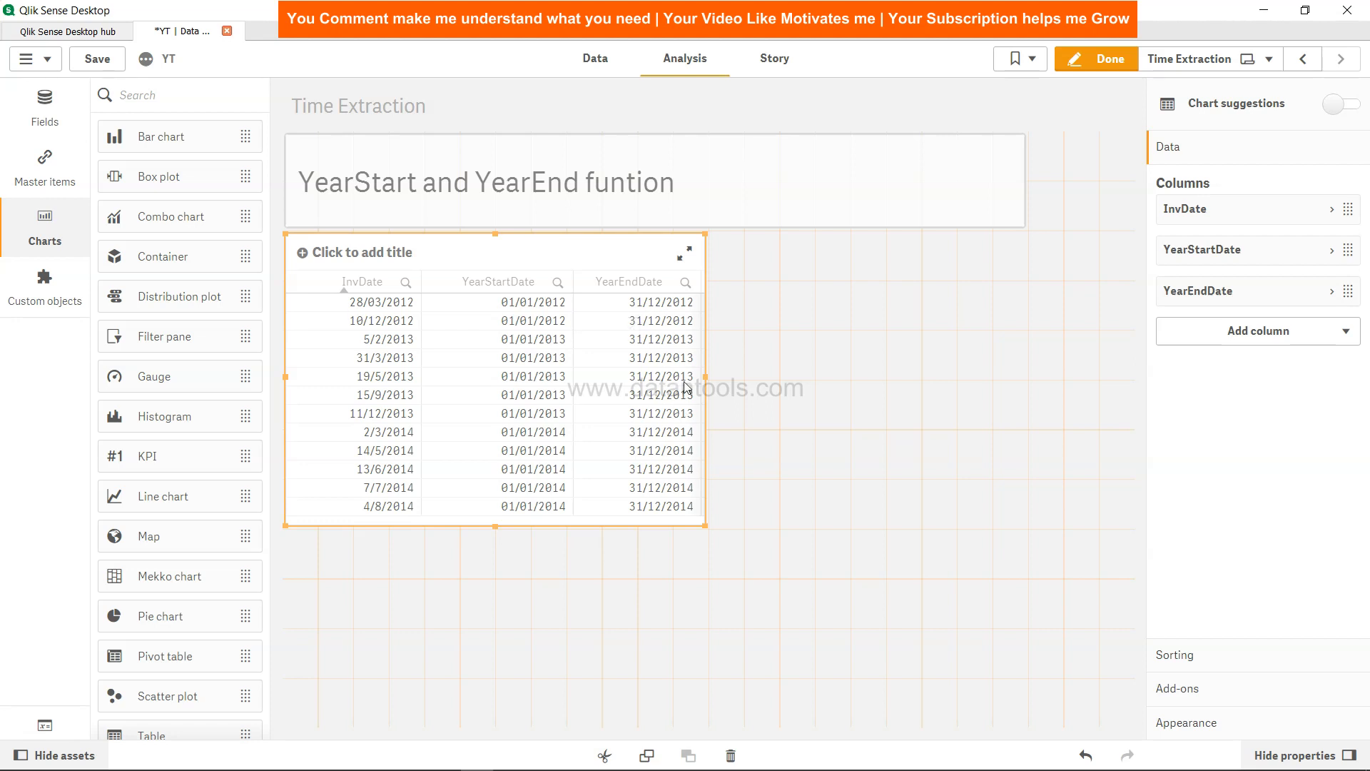
mouse_move(382, 358)
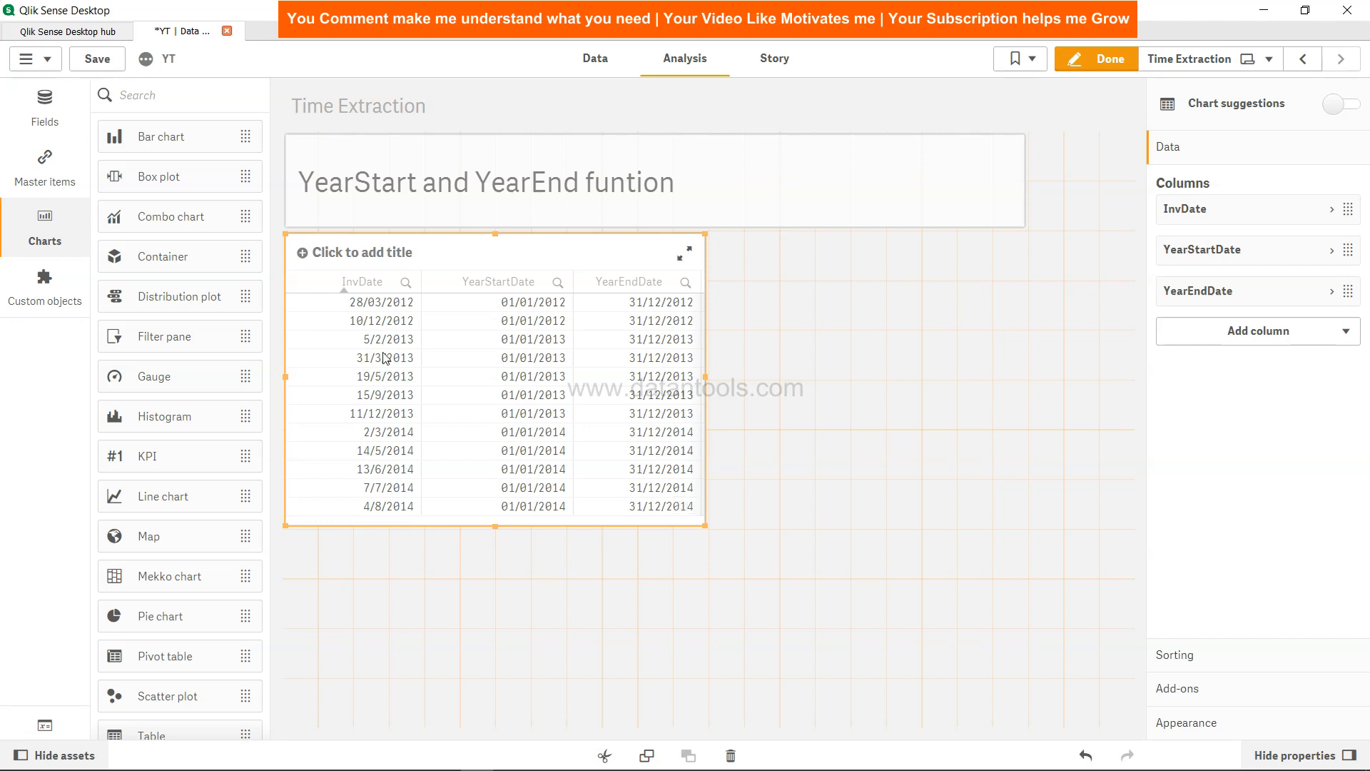
mouse_move(394, 479)
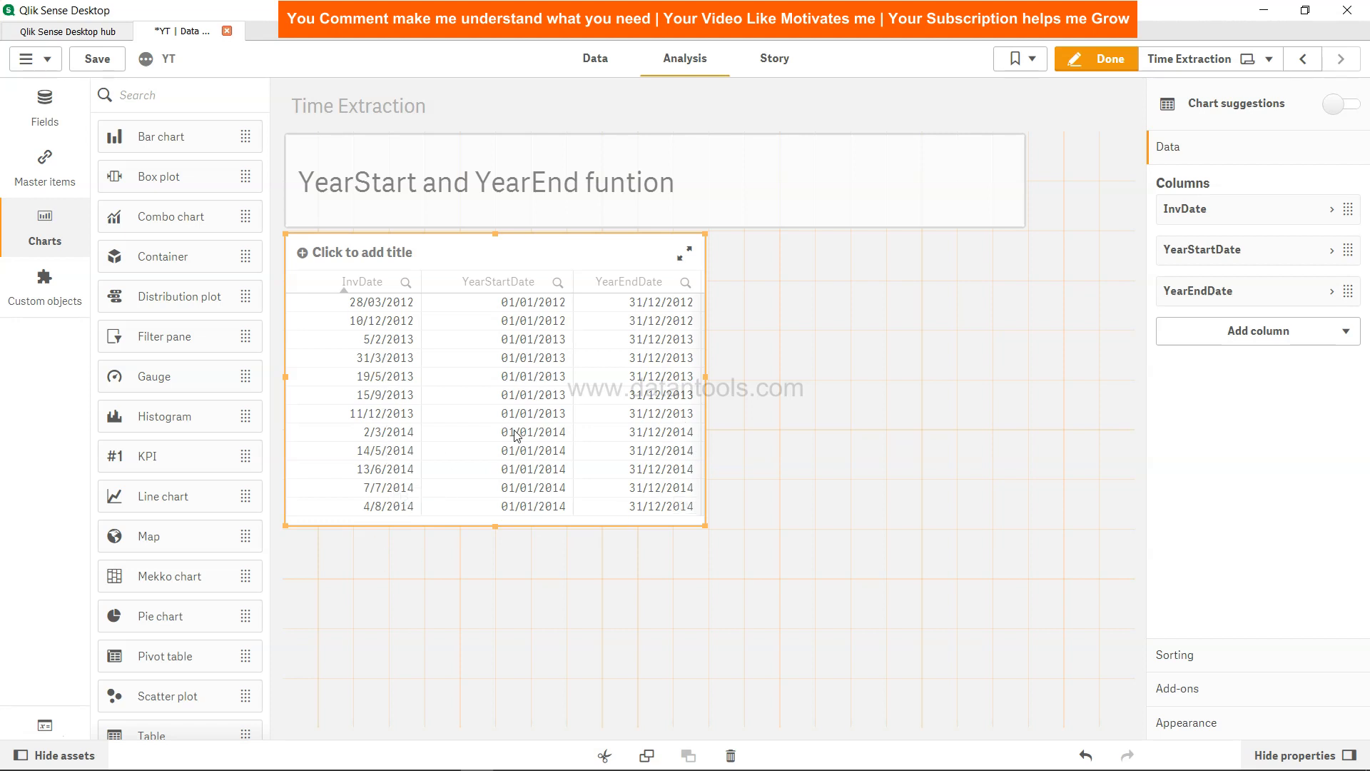
mouse_move(509, 424)
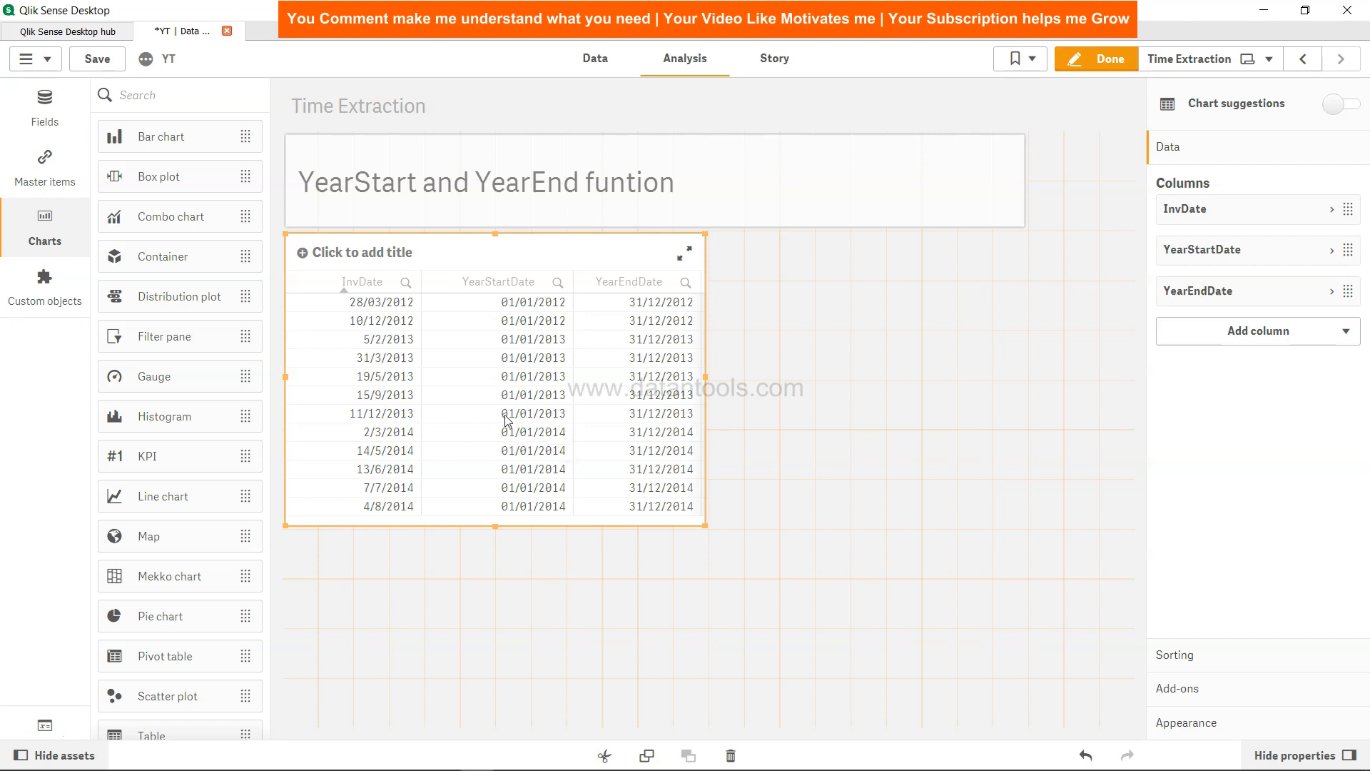
mouse_move(536, 362)
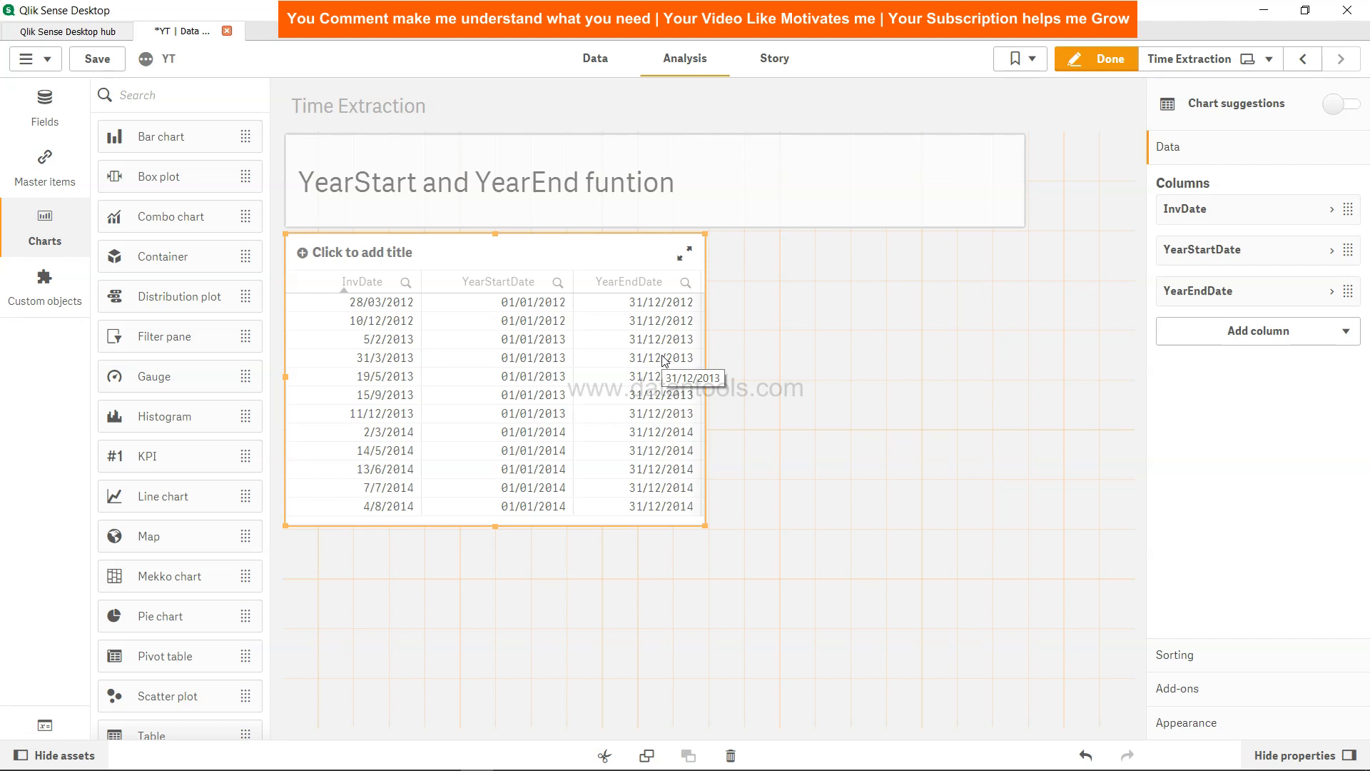
mouse_move(360, 413)
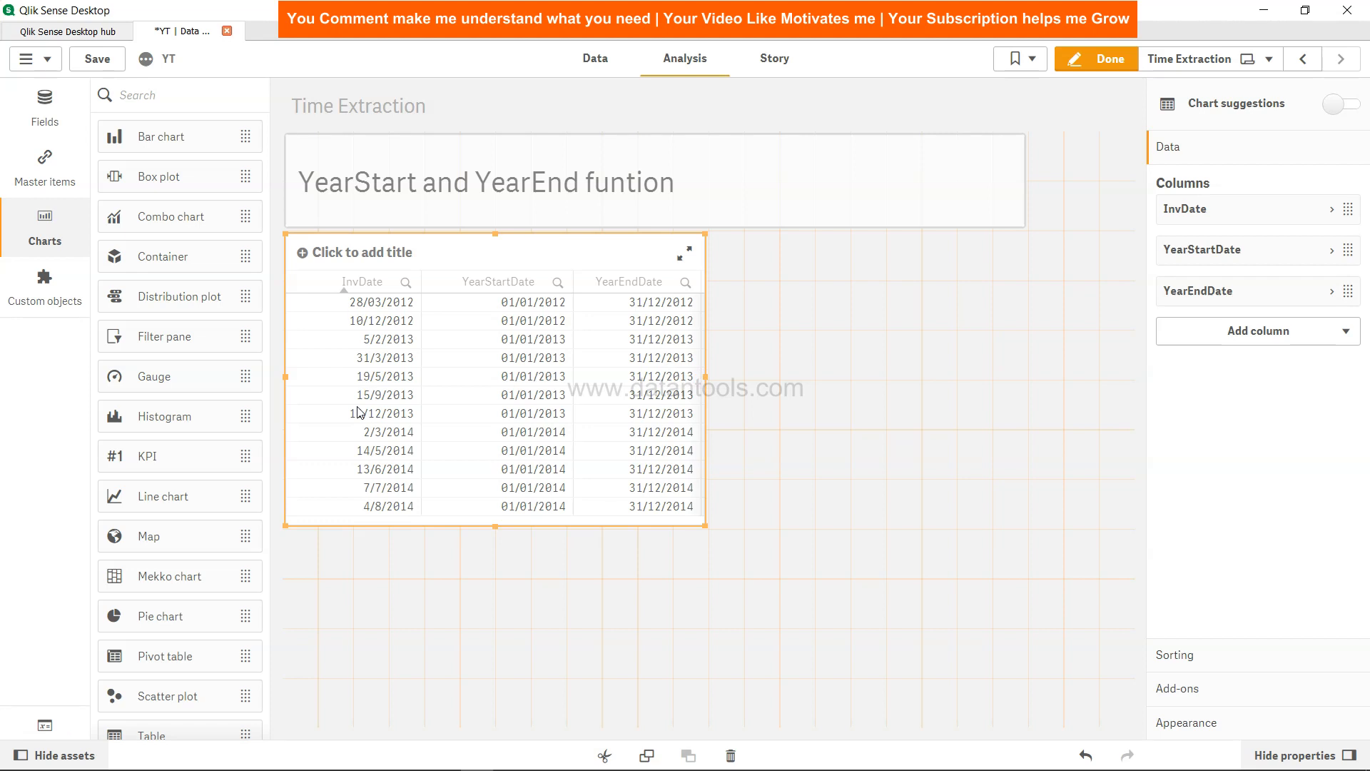
Step: Set the YearStart offset to -1 and the YearEnd offset to 1, then reload the data
left_click(595, 58)
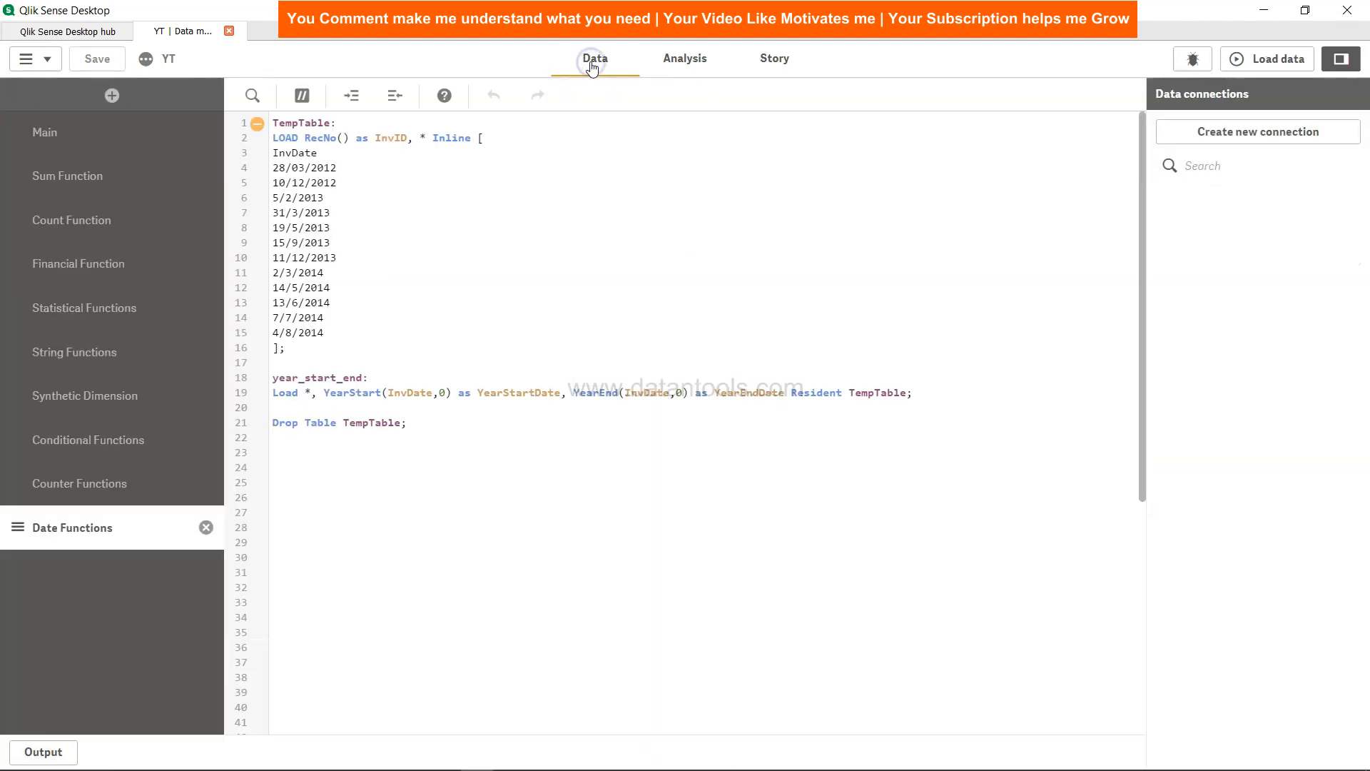
left_click(446, 393)
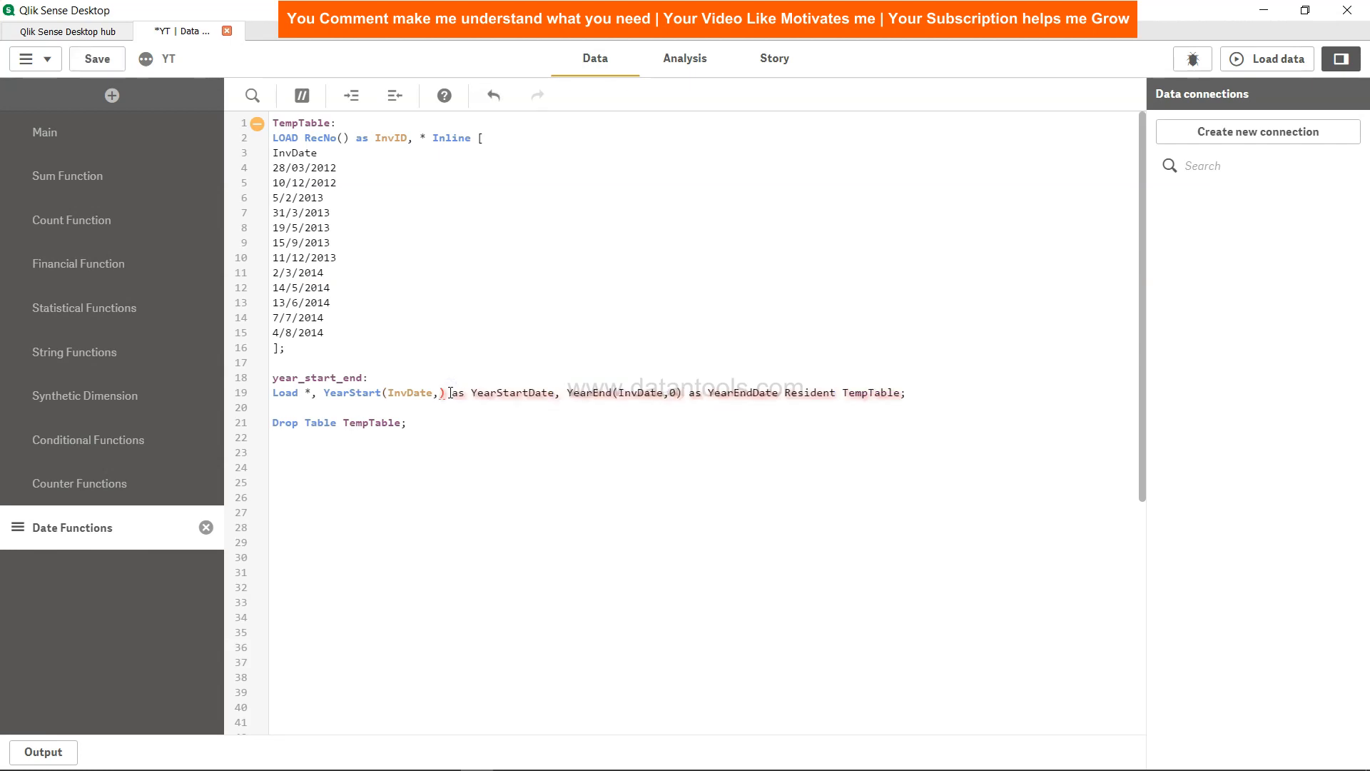
type("-1")
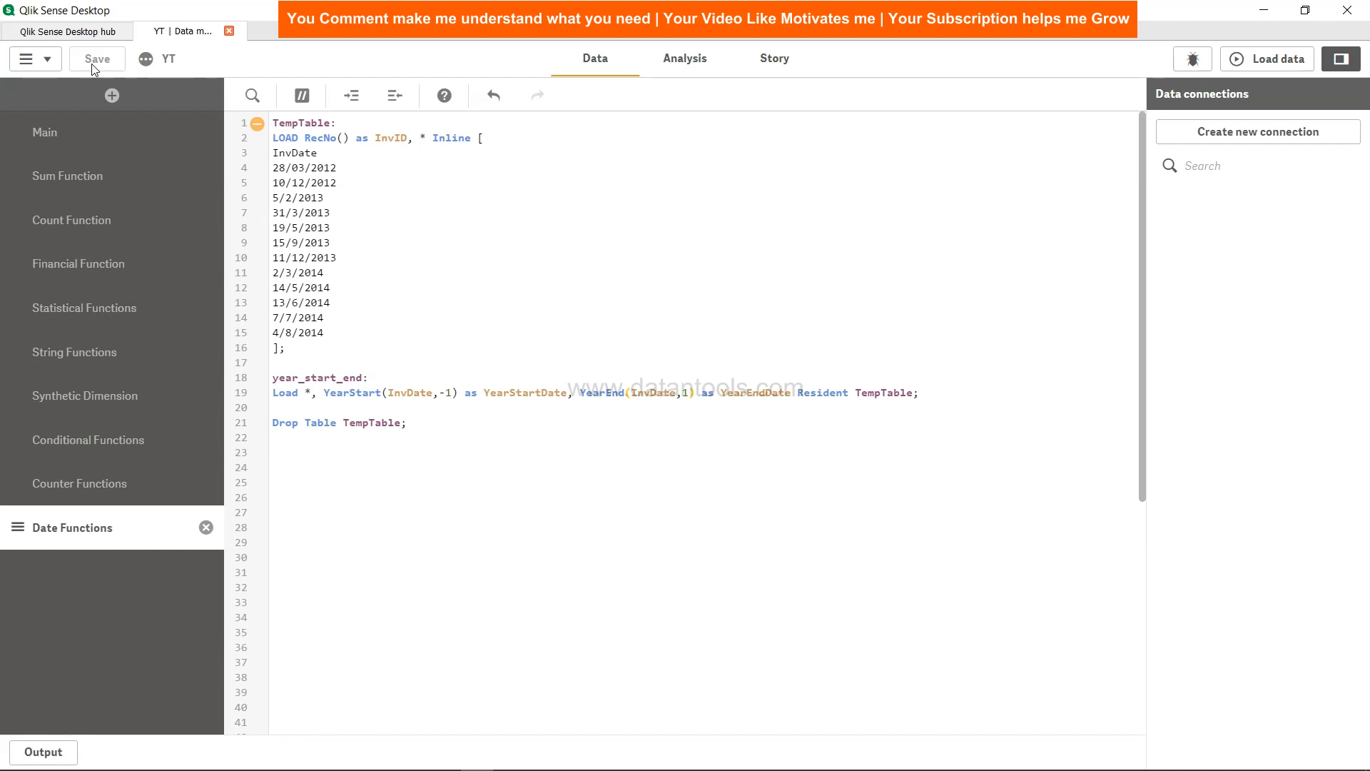
mouse_move(792, 89)
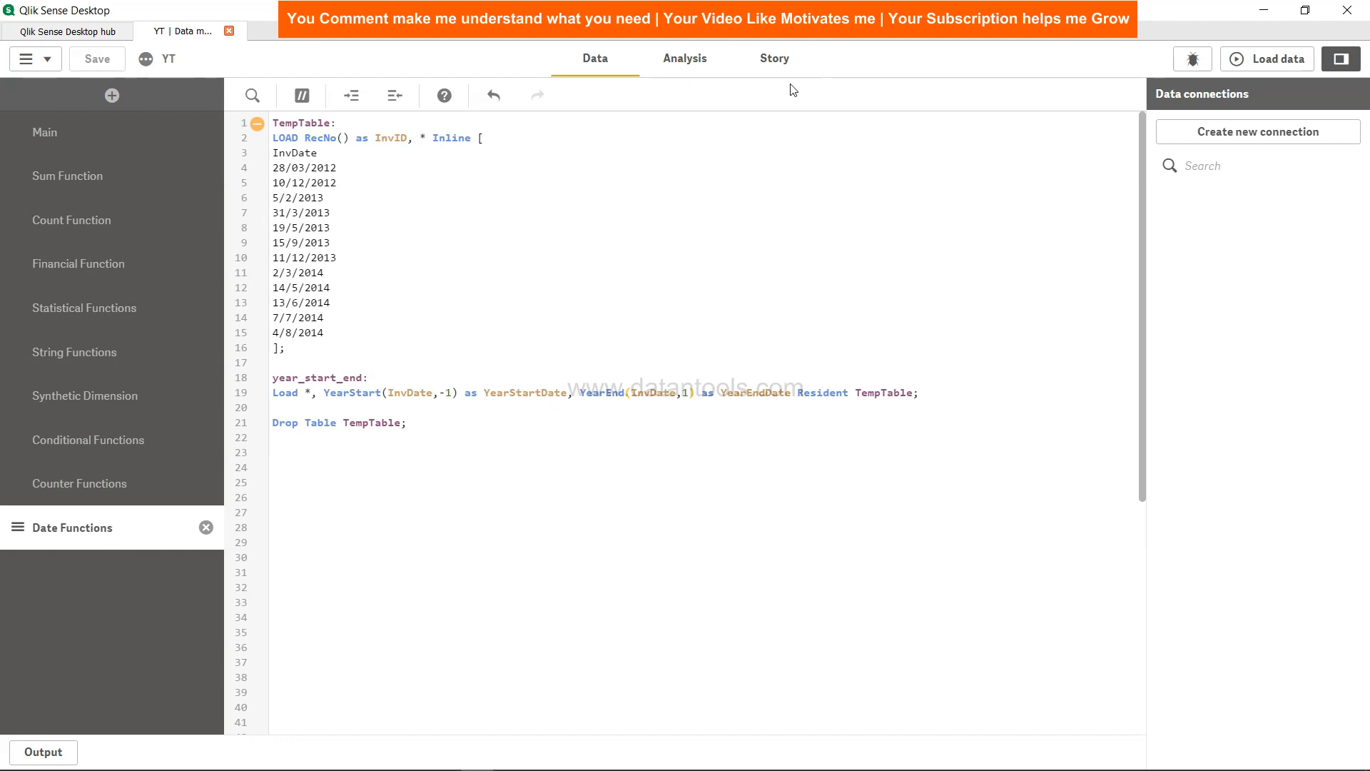
left_click(1273, 58)
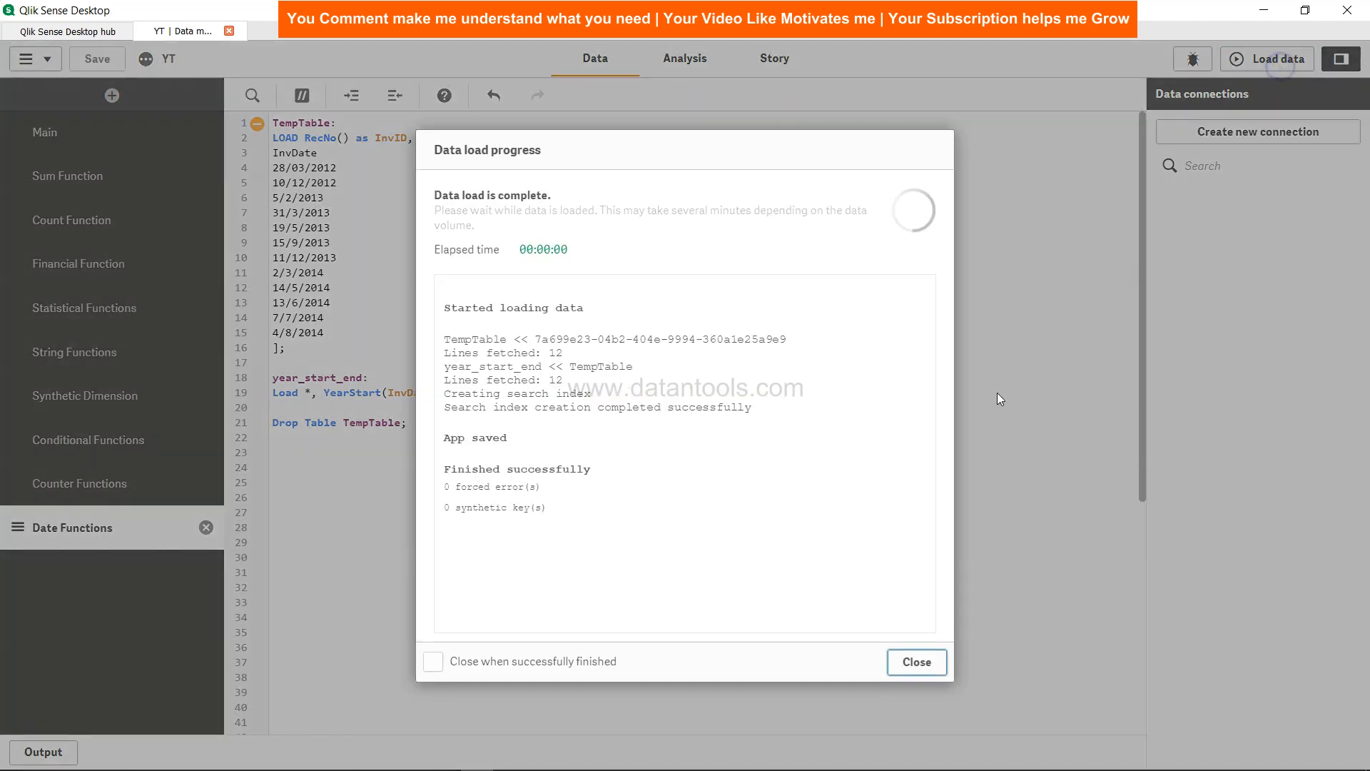
left_click(916, 661)
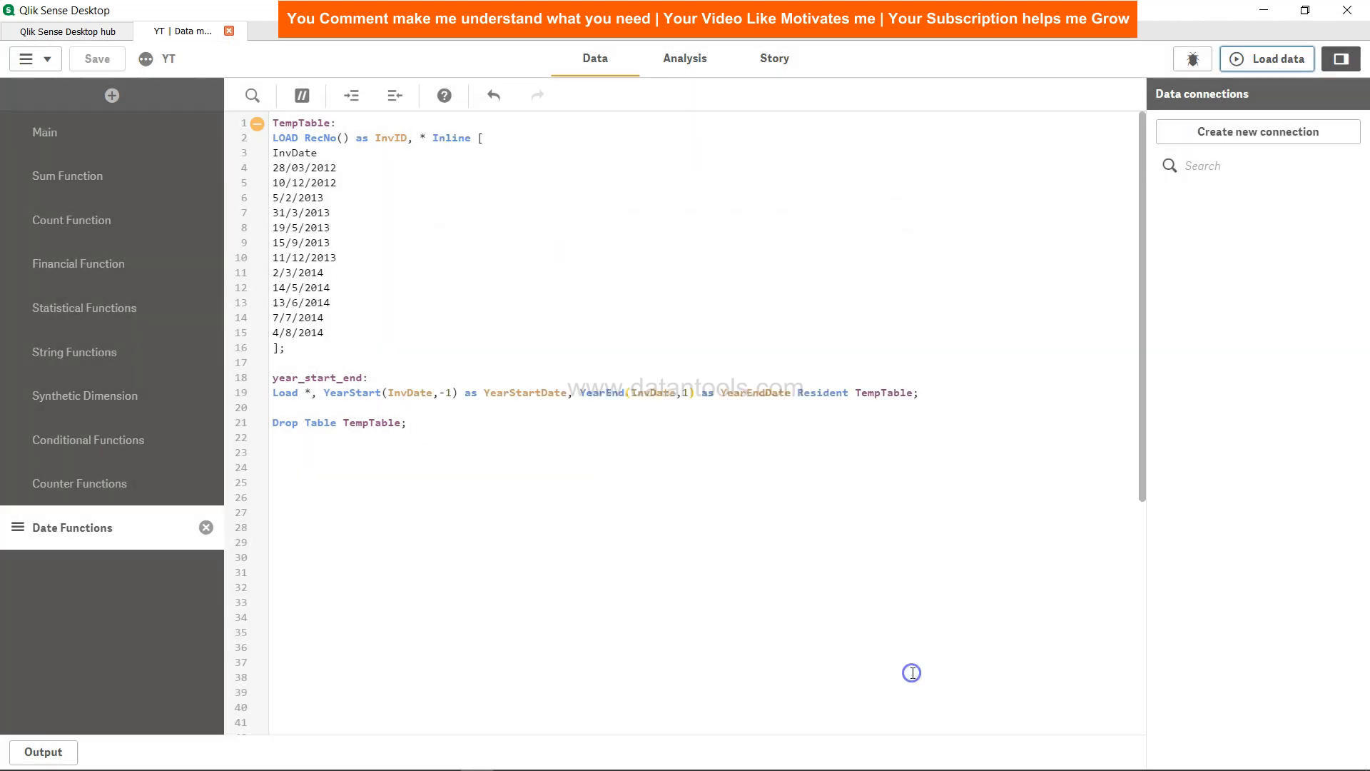
Step: Return to the sheet to review the shifted YearStartDate and YearEndDate values
left_click(685, 59)
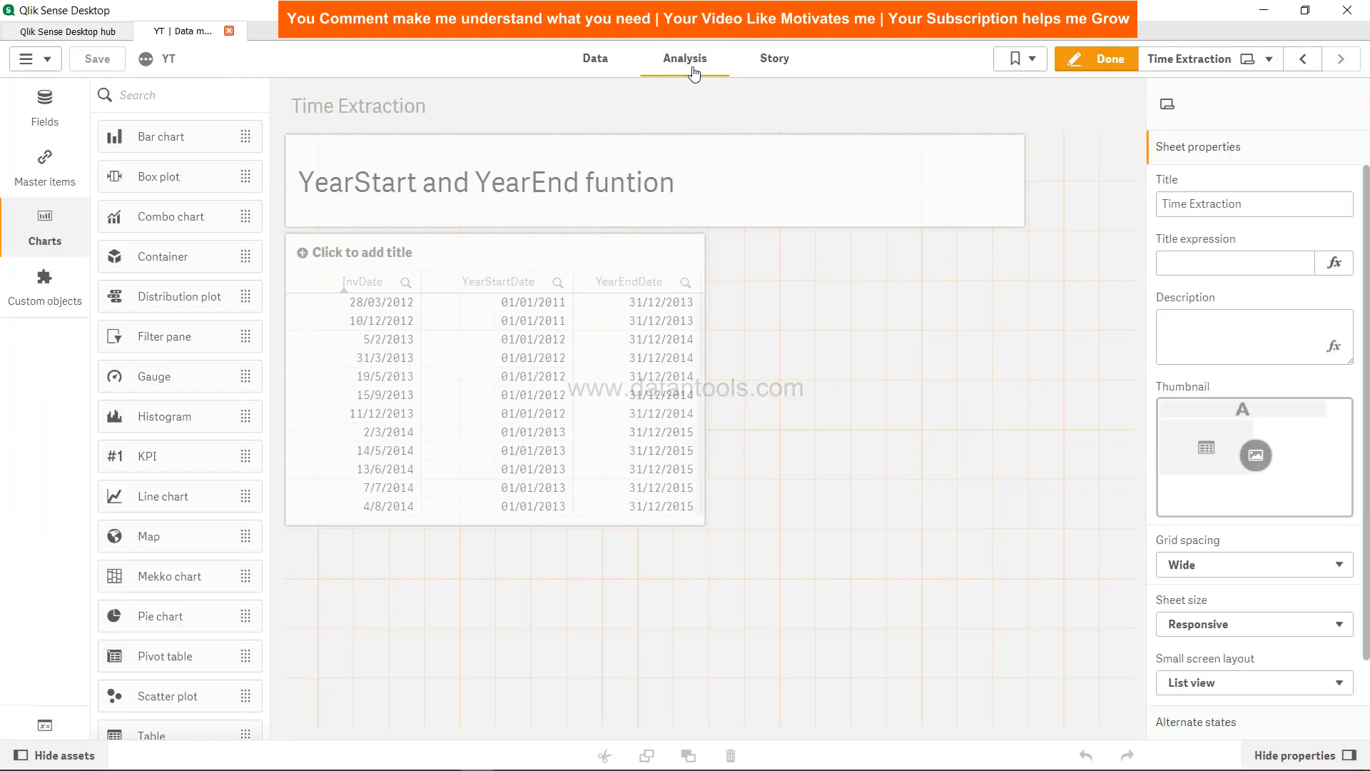
mouse_move(411, 317)
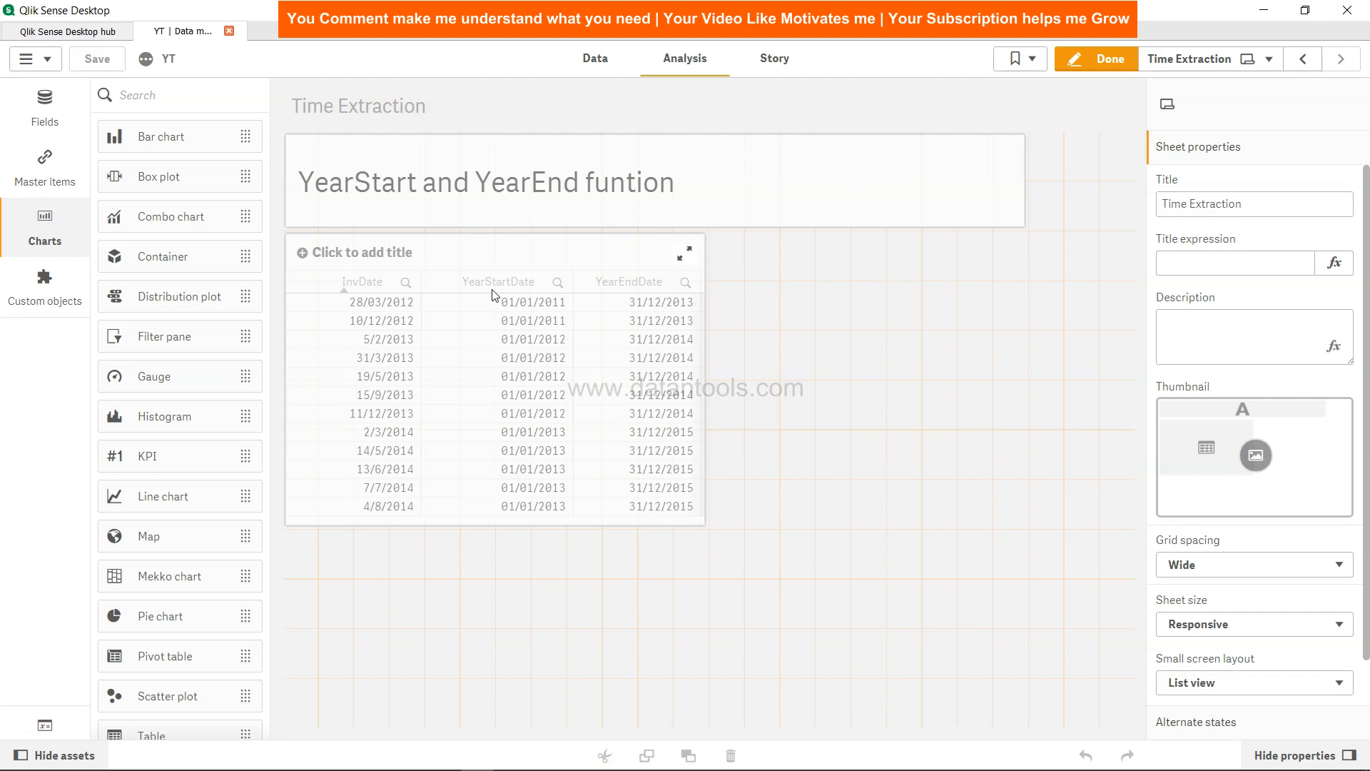
mouse_move(560, 316)
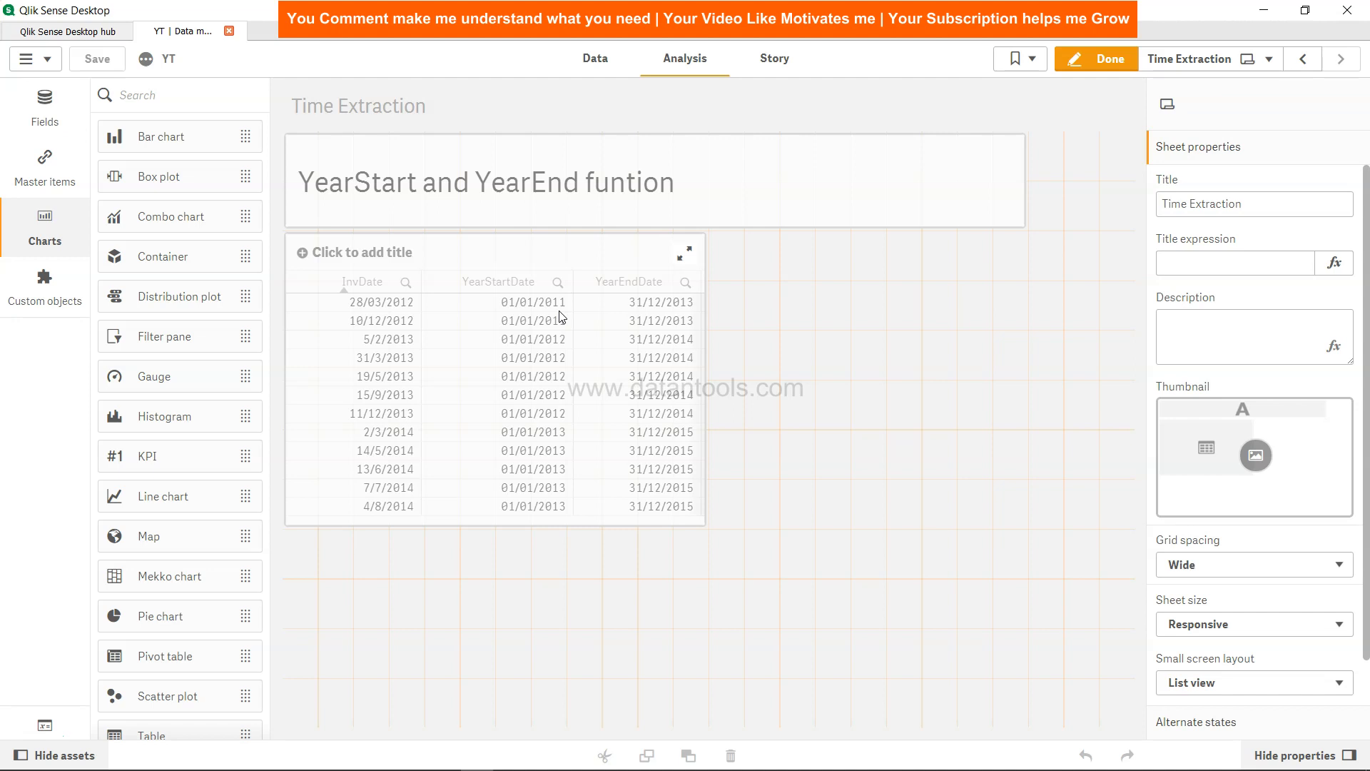
mouse_move(587, 301)
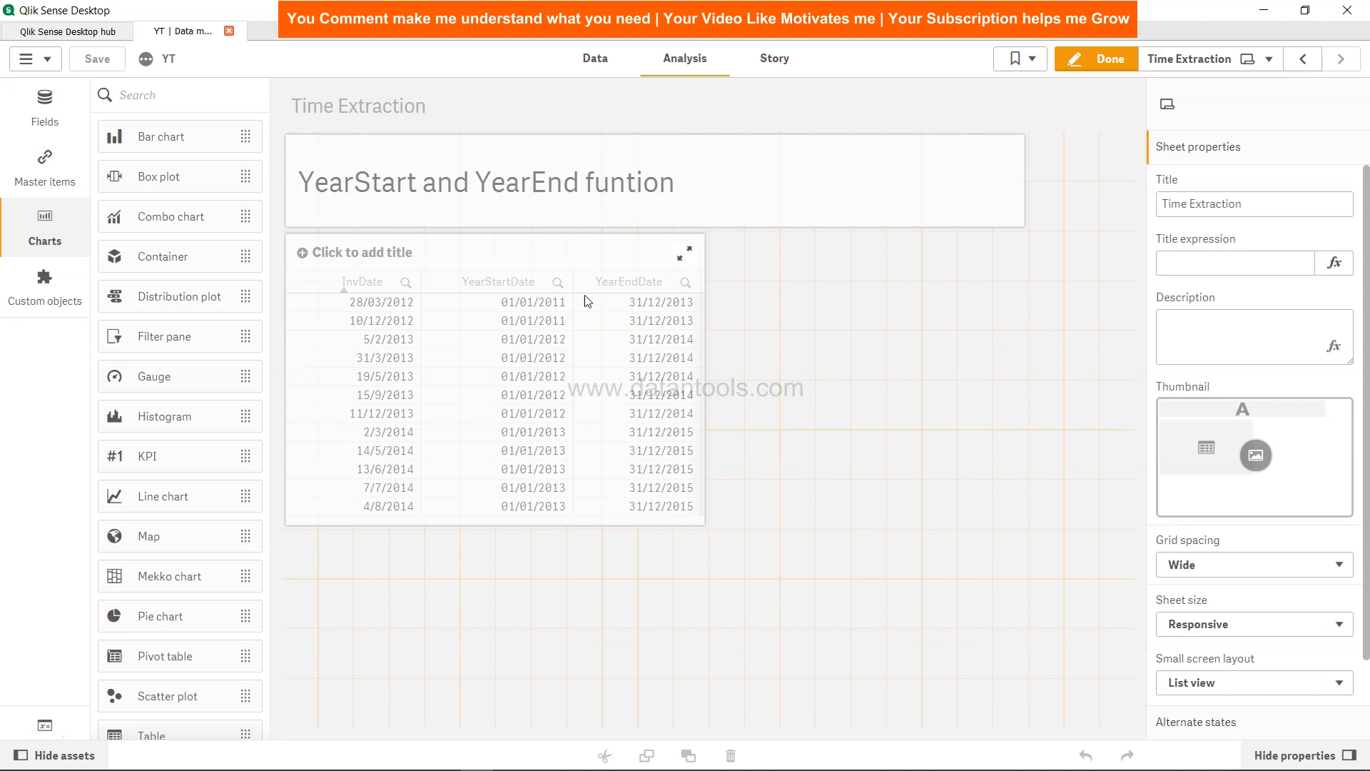
mouse_move(604, 299)
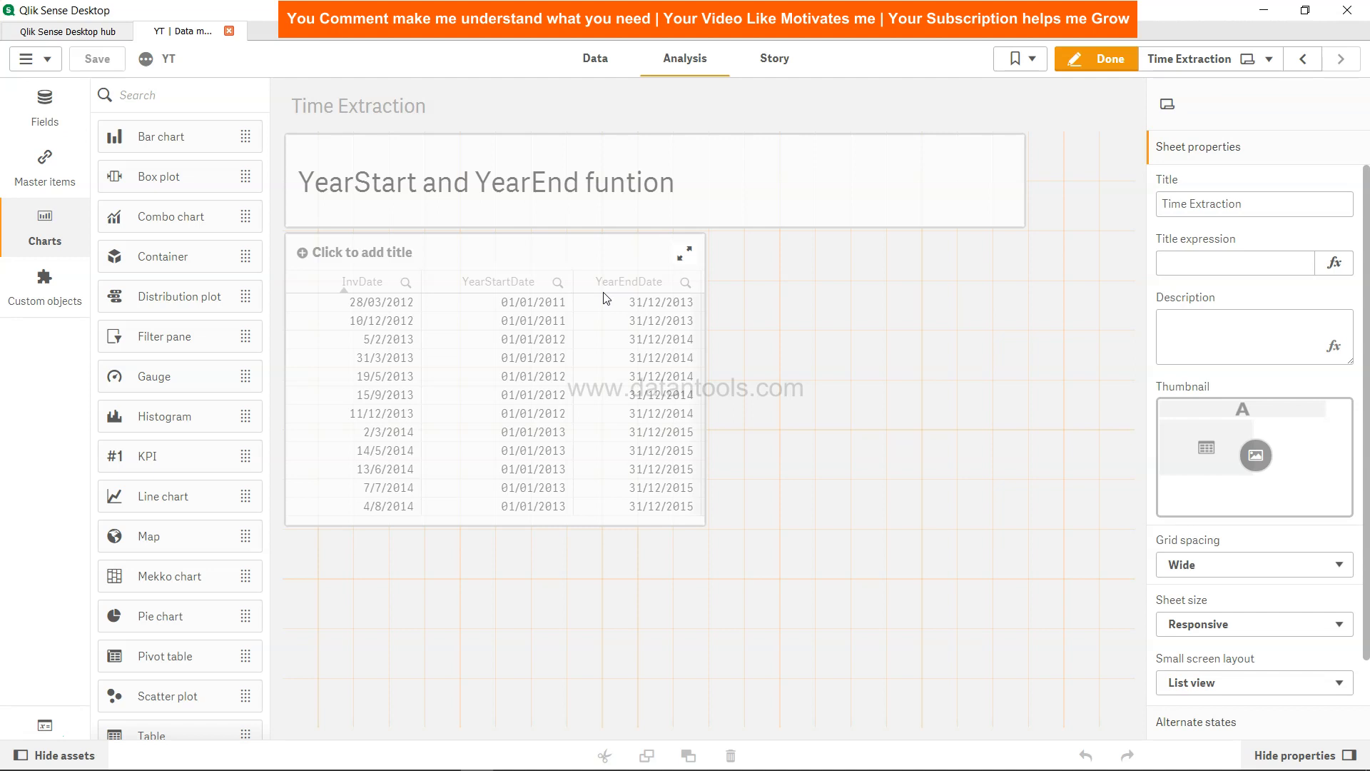
mouse_move(395, 312)
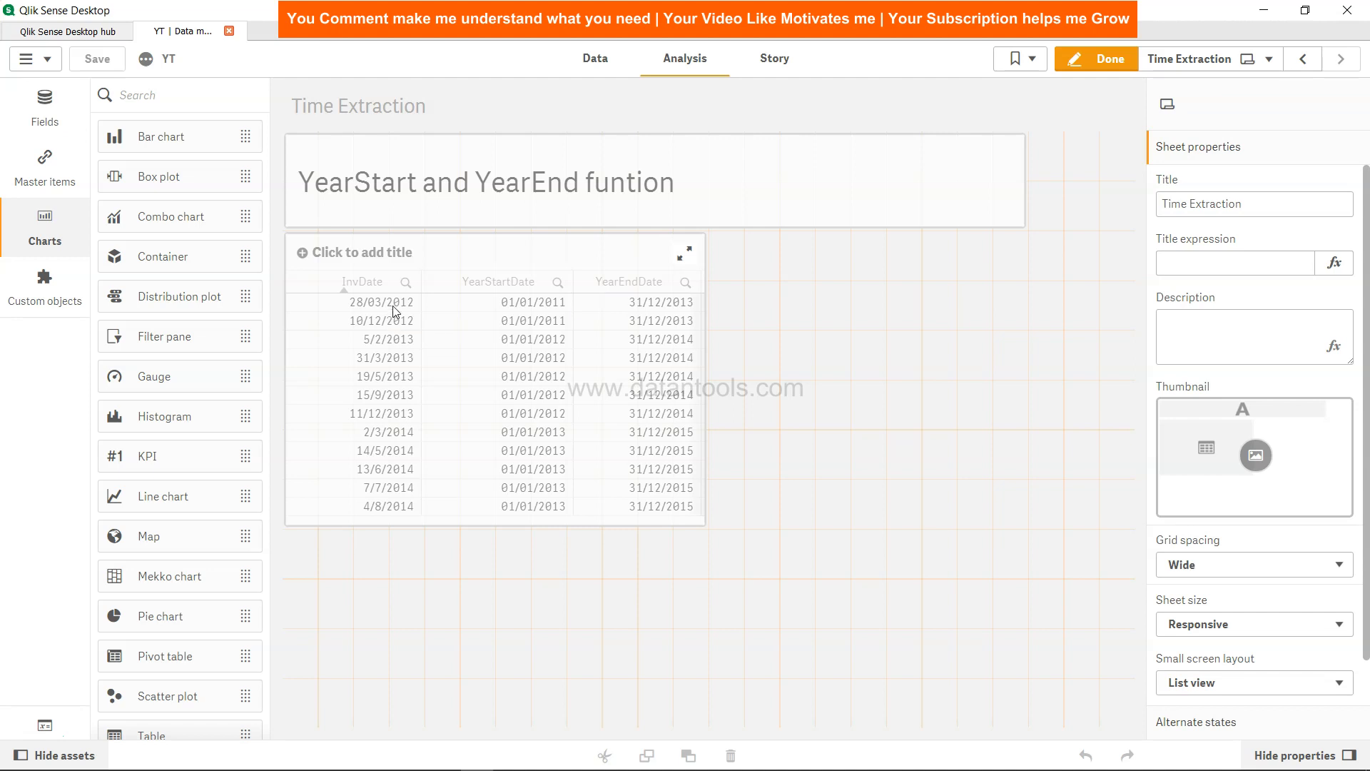
mouse_move(676, 316)
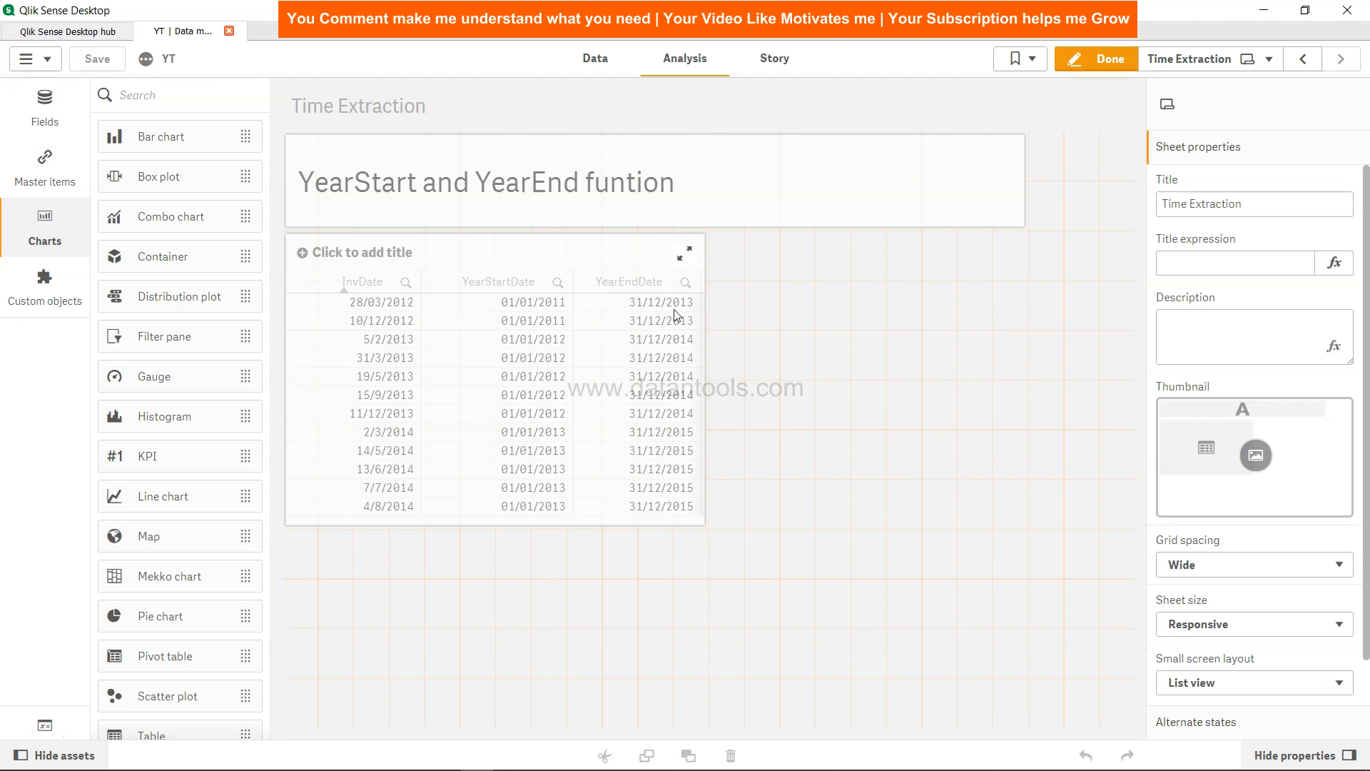
mouse_move(681, 443)
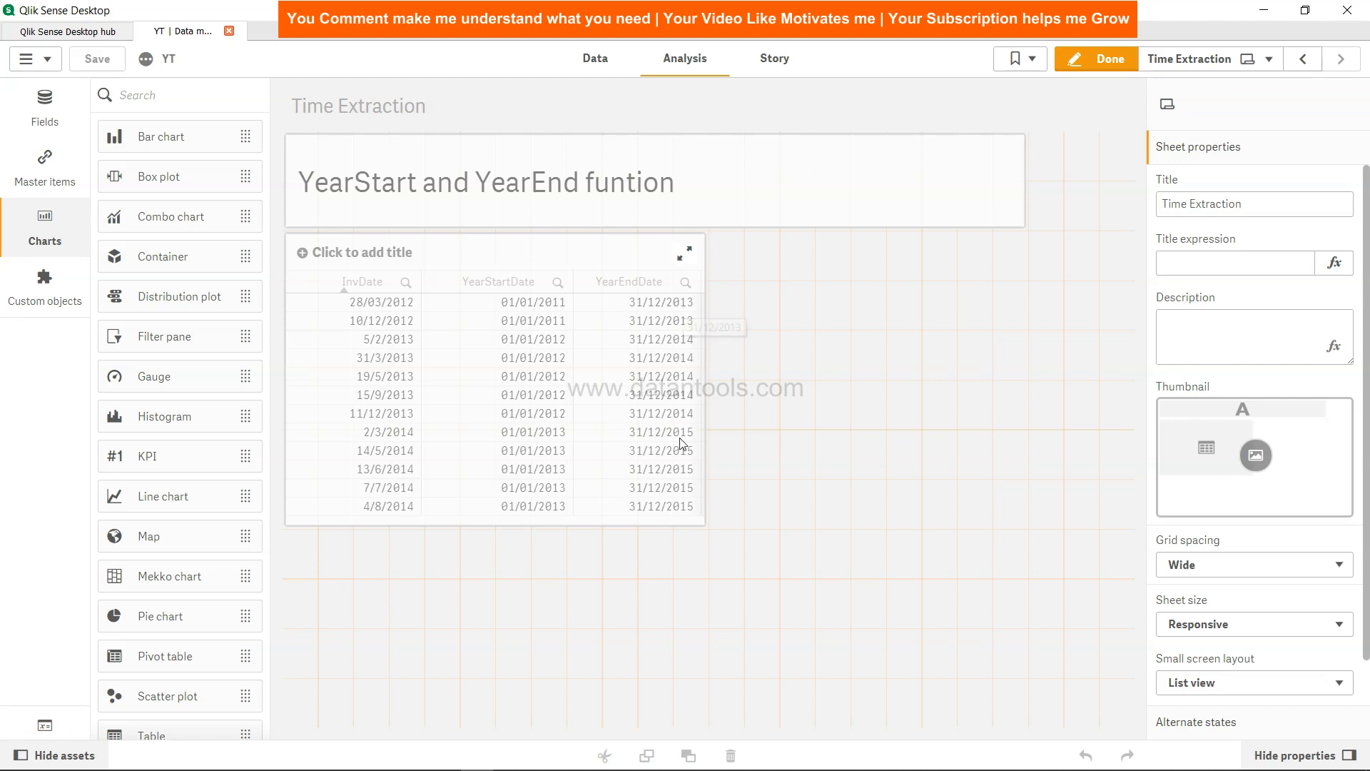
mouse_move(405, 449)
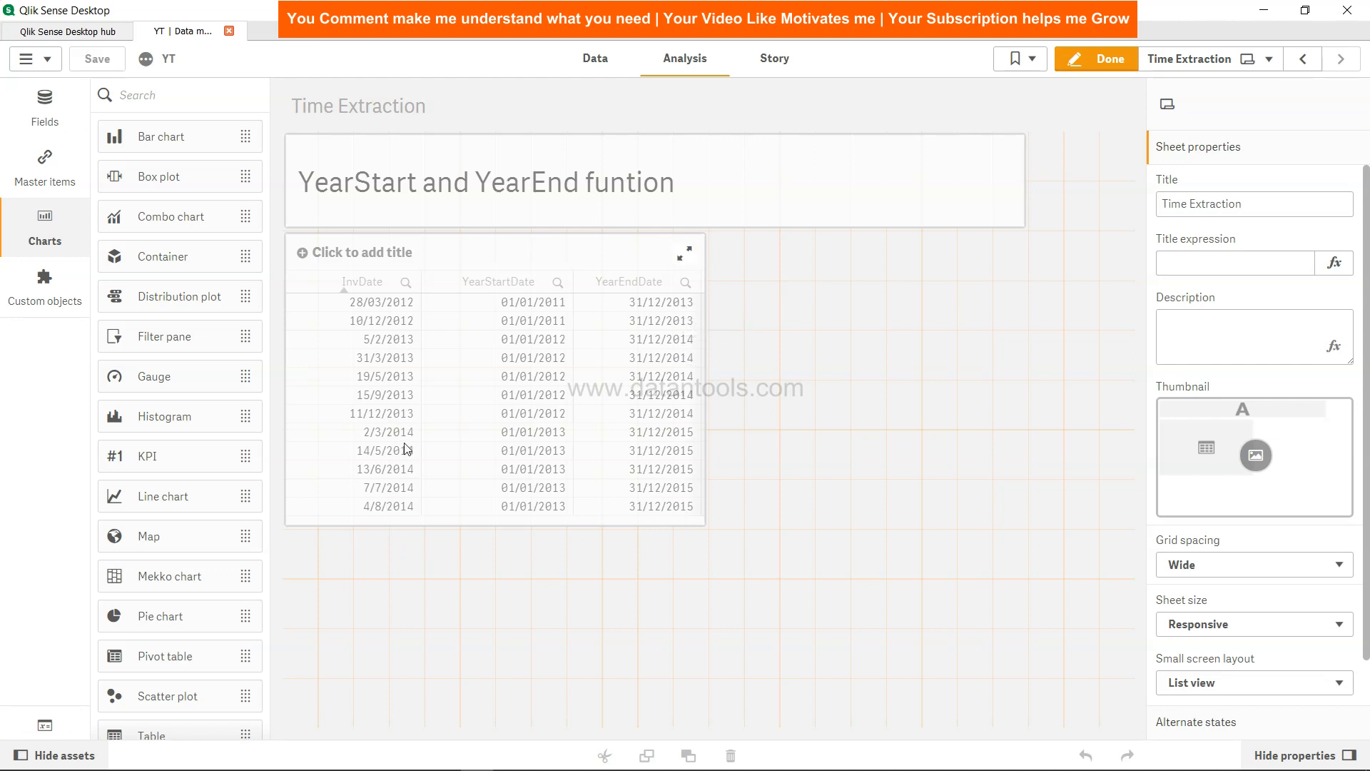
mouse_move(676, 464)
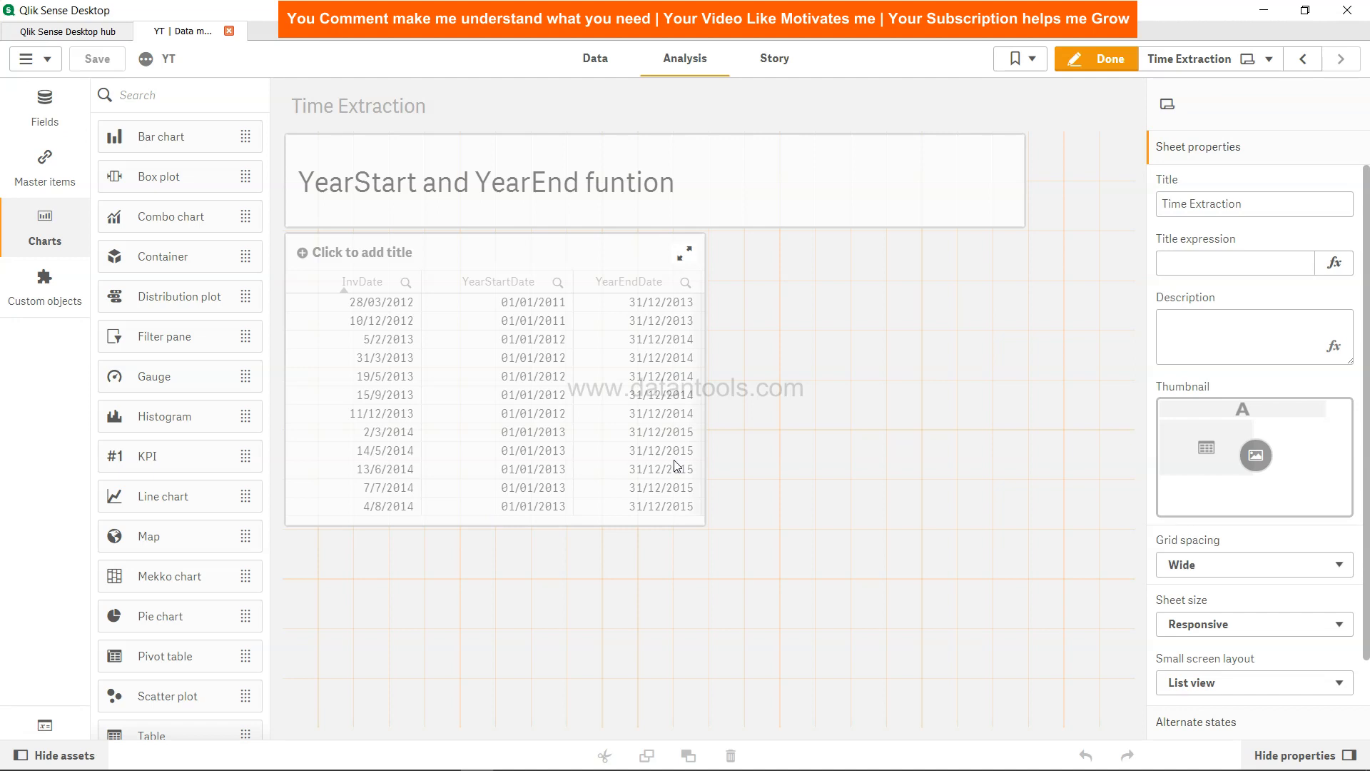